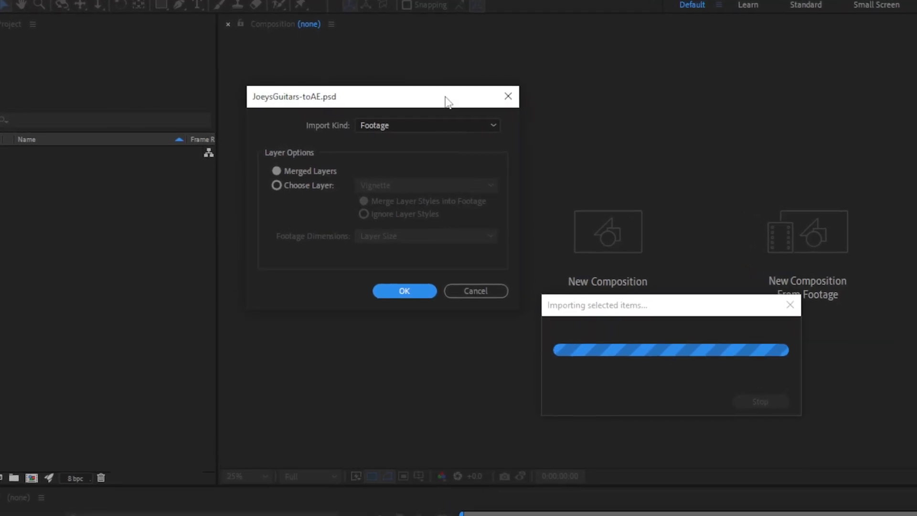
Step: Cancel the JoeysGuitars-toAE.psd import options dialog, leaving the project empty
click(403, 290)
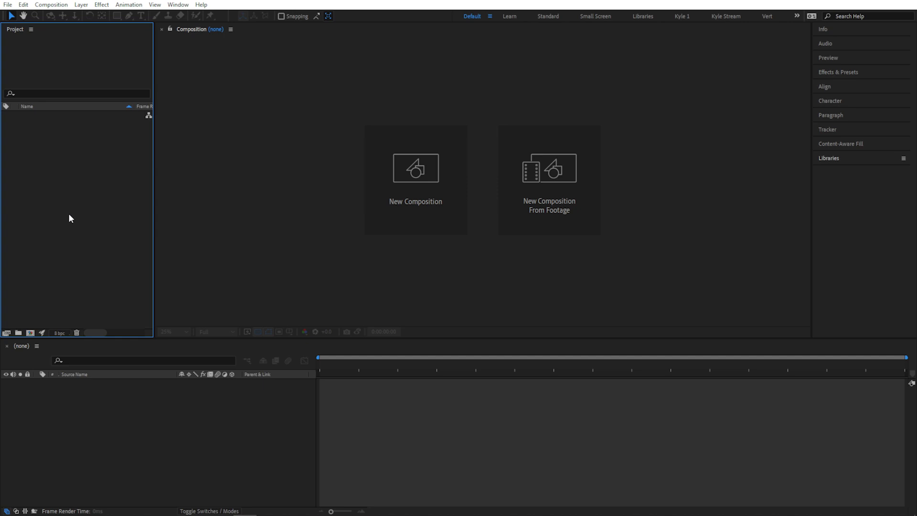
mouse_move(69, 206)
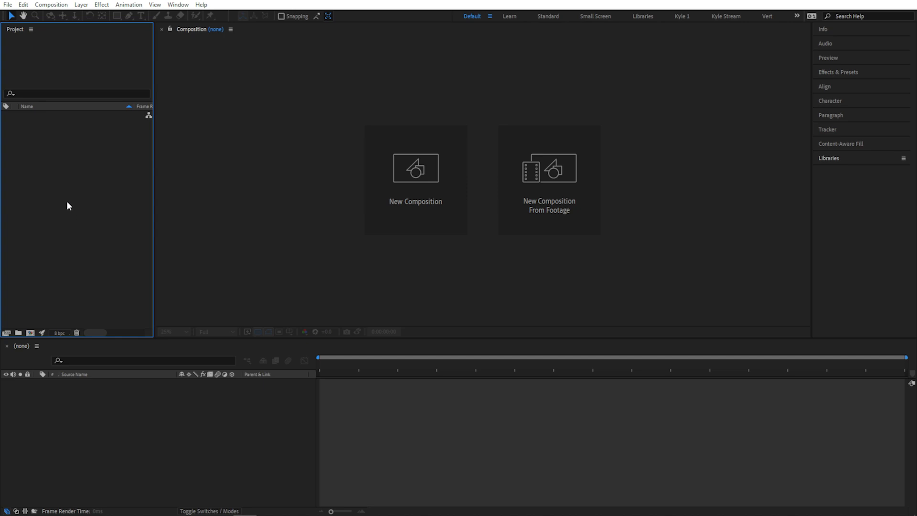
Step: Import JoeysGuitars-toAE.psd via Import Multiple Files as merged-layer footage
click(8, 5)
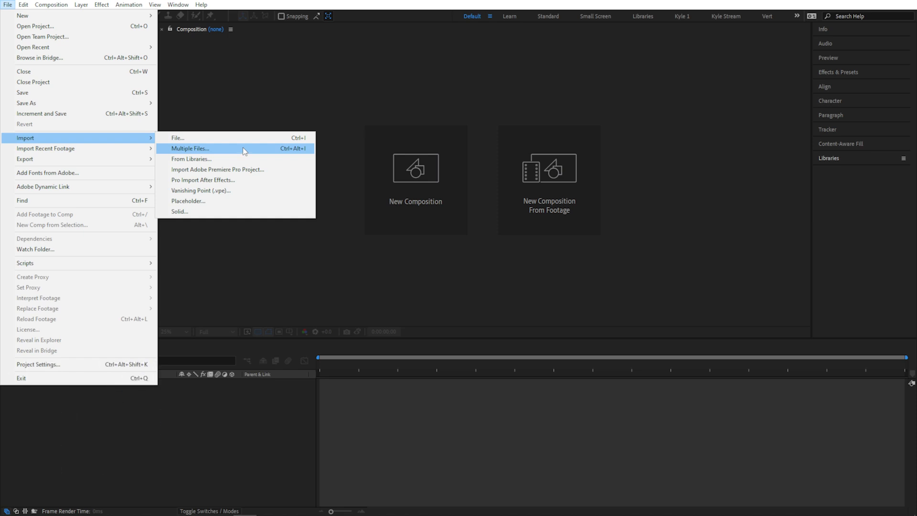
click(177, 137)
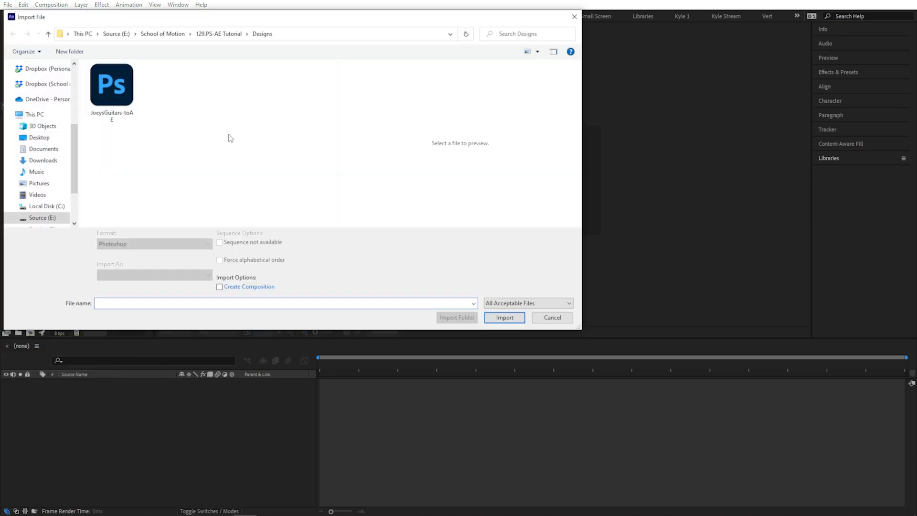
click(504, 317)
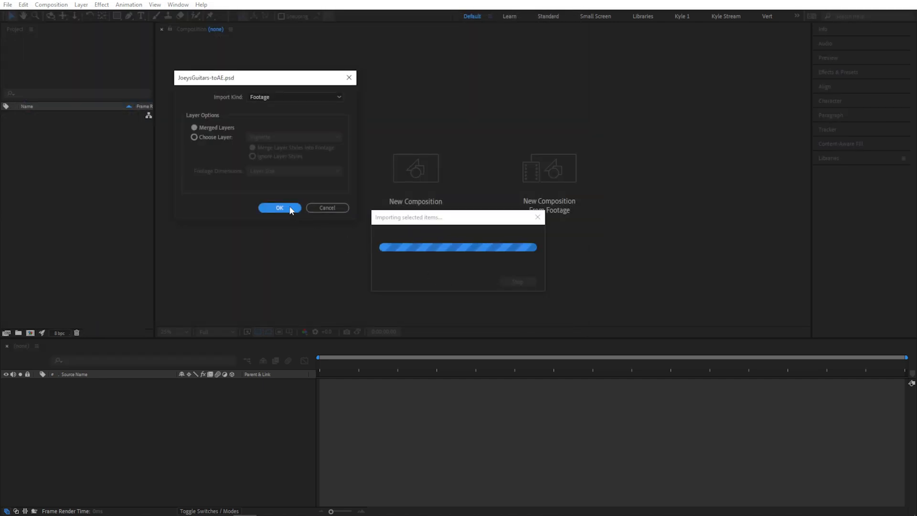
click(279, 208)
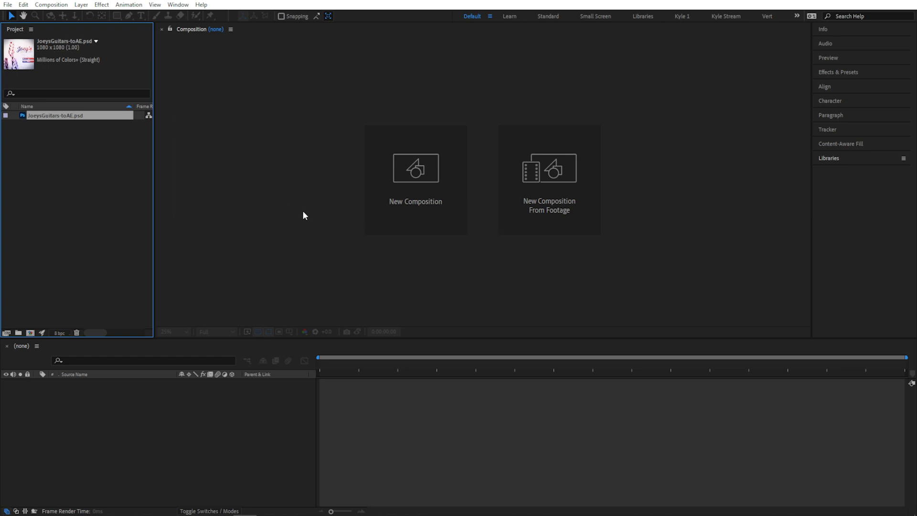
mouse_move(57, 210)
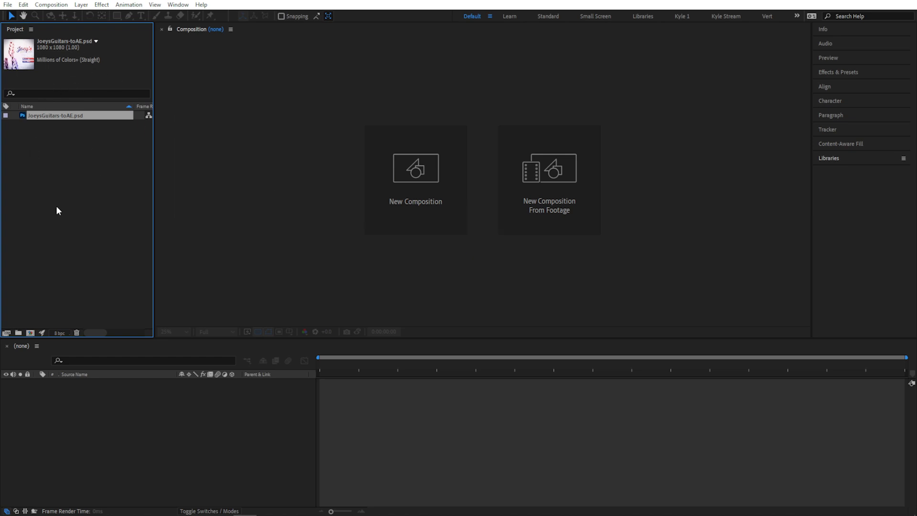
Step: Reopen the import dialog from the Project panel's right-click menu
right_click(58, 210)
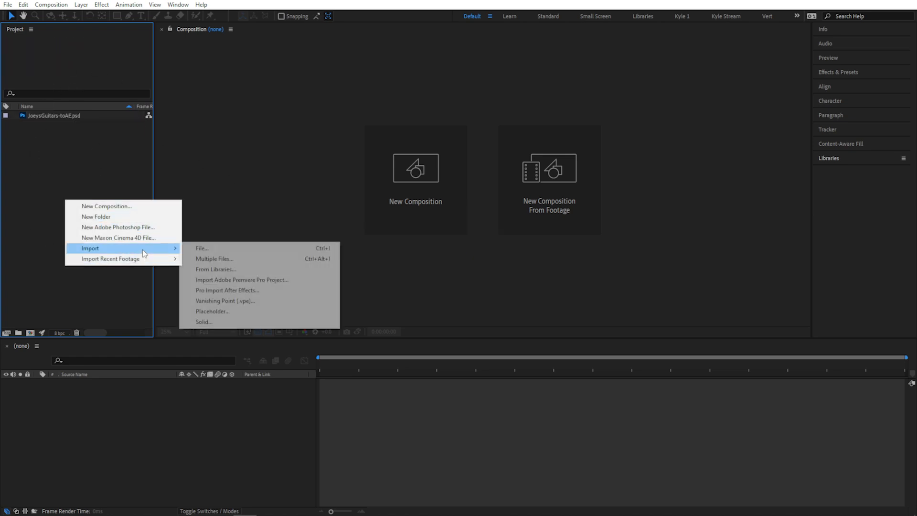
mouse_move(255, 259)
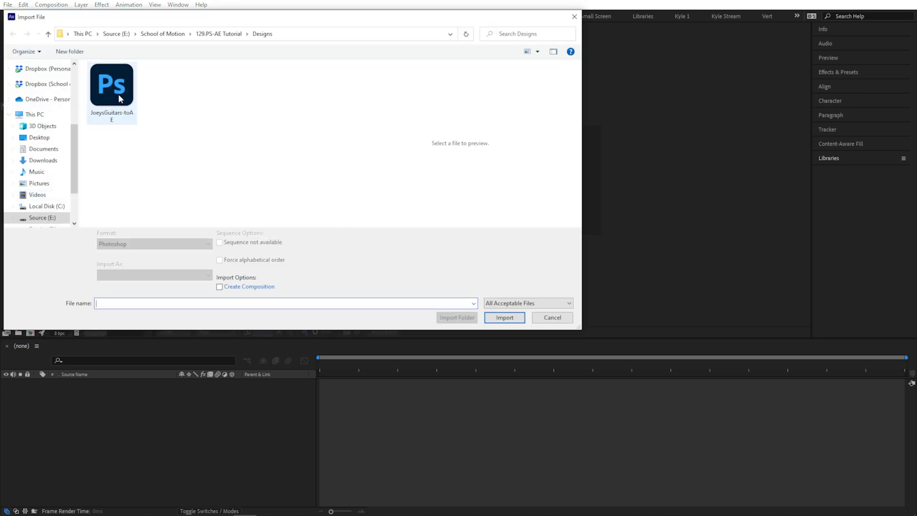
click(503, 318)
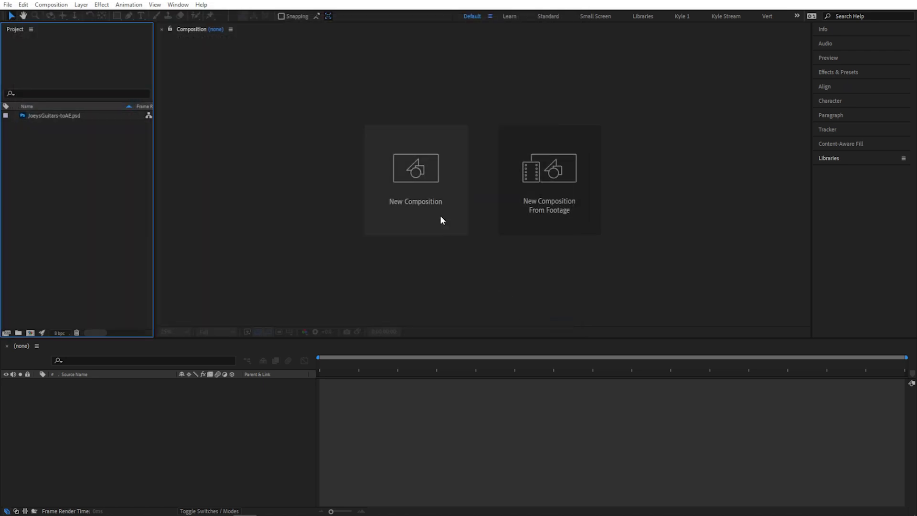
mouse_move(521, 195)
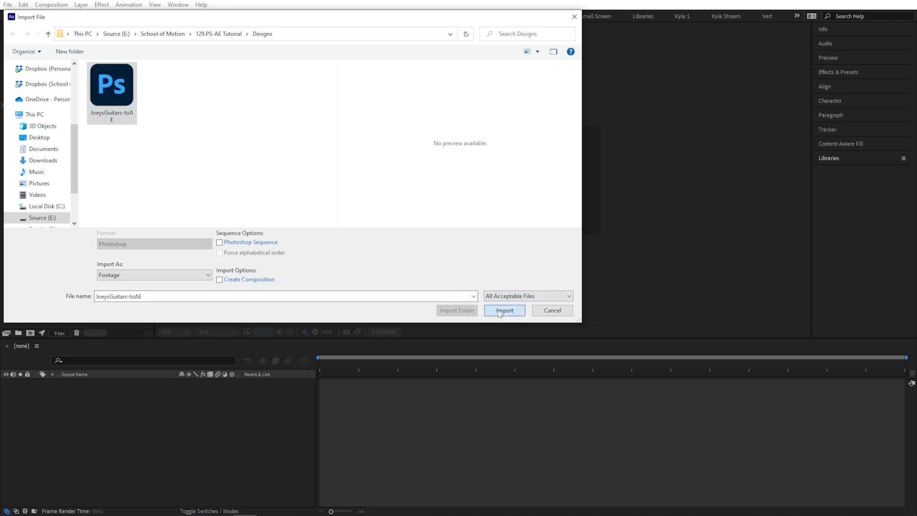
Step: Import JoeysGuitars-toAE again, open the library artwork's options, and confirm merged footage
click(504, 310)
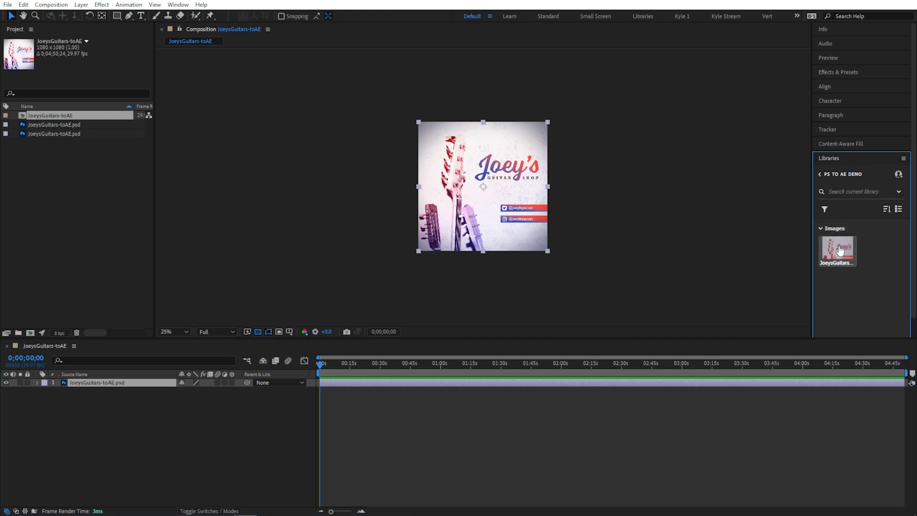
right_click(837, 250)
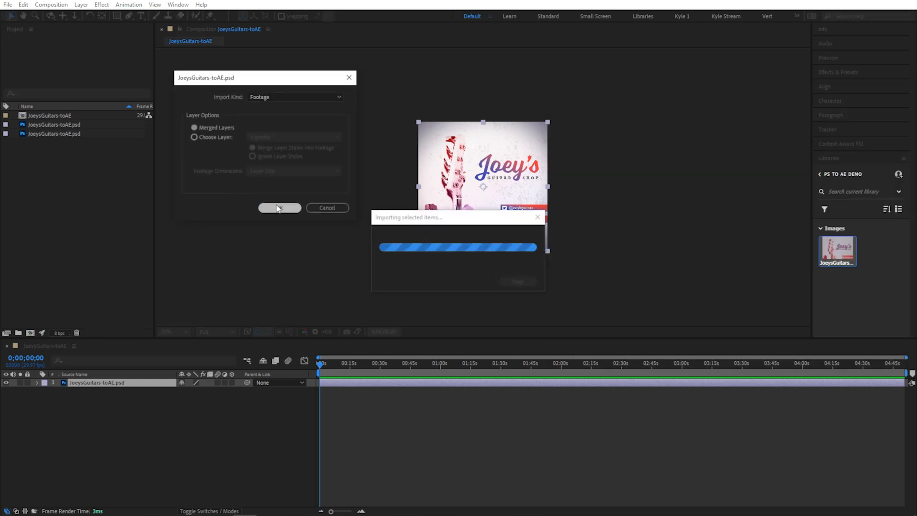
click(279, 208)
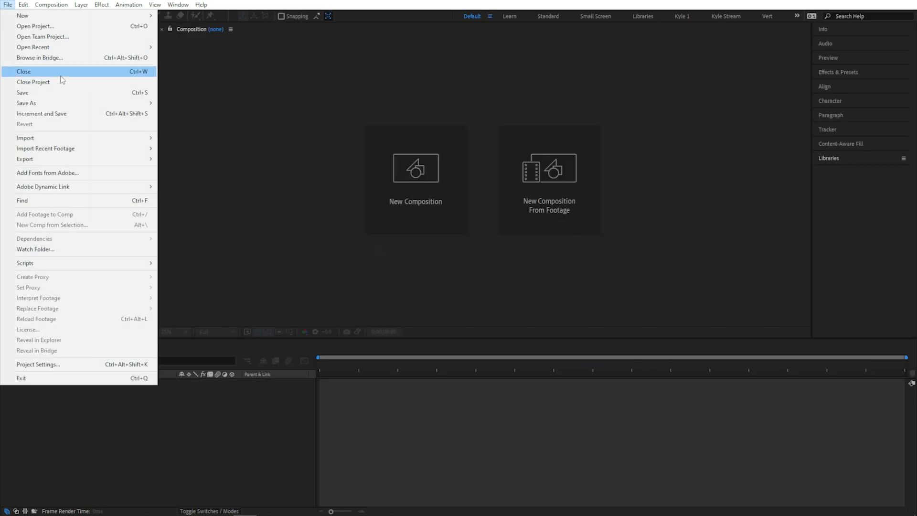
Step: Import the JoeysGuitars-toAE file with Import As left on Footage
click(25, 138)
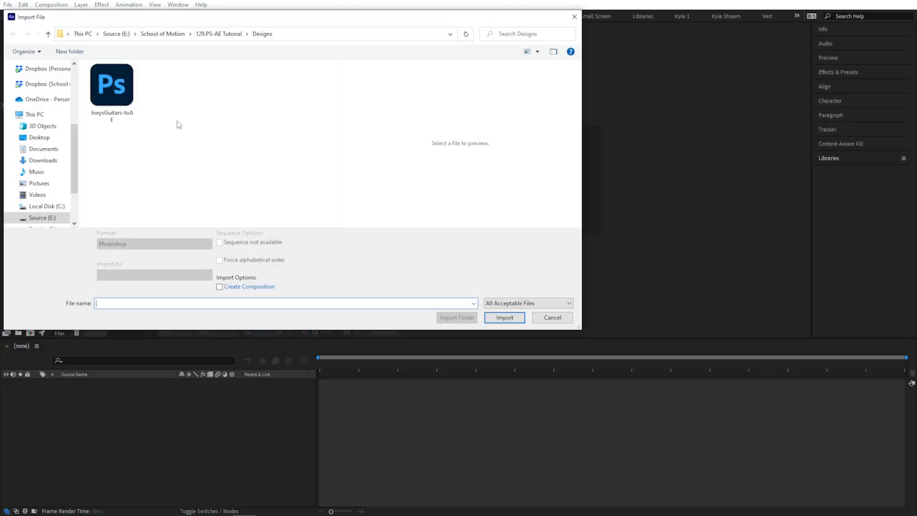
click(112, 85)
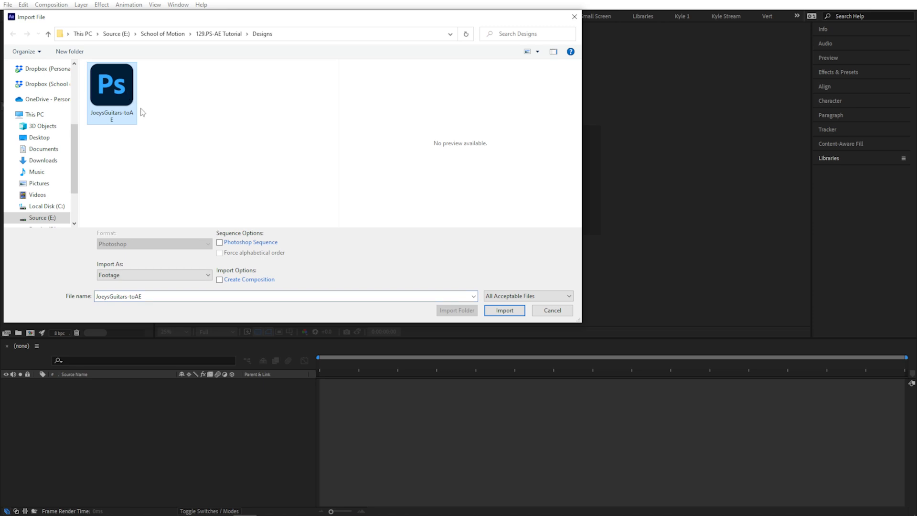
mouse_move(149, 149)
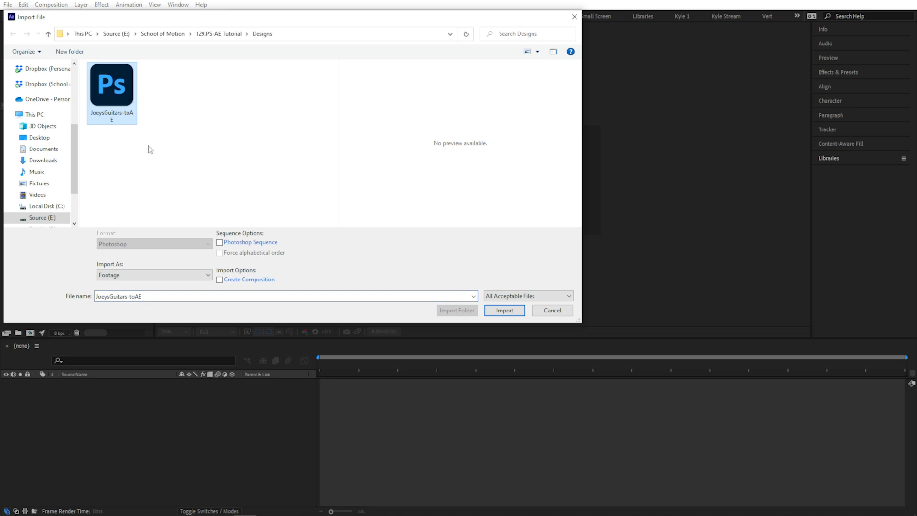
mouse_move(227, 230)
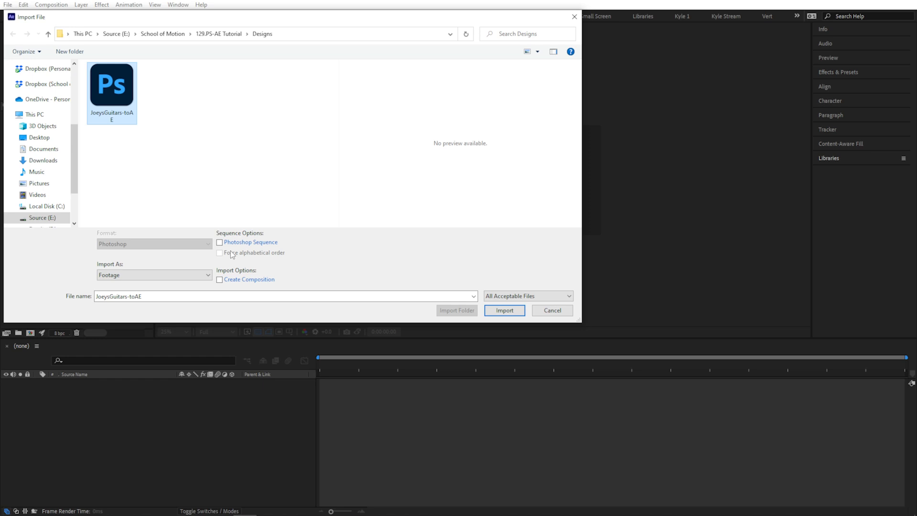
click(154, 275)
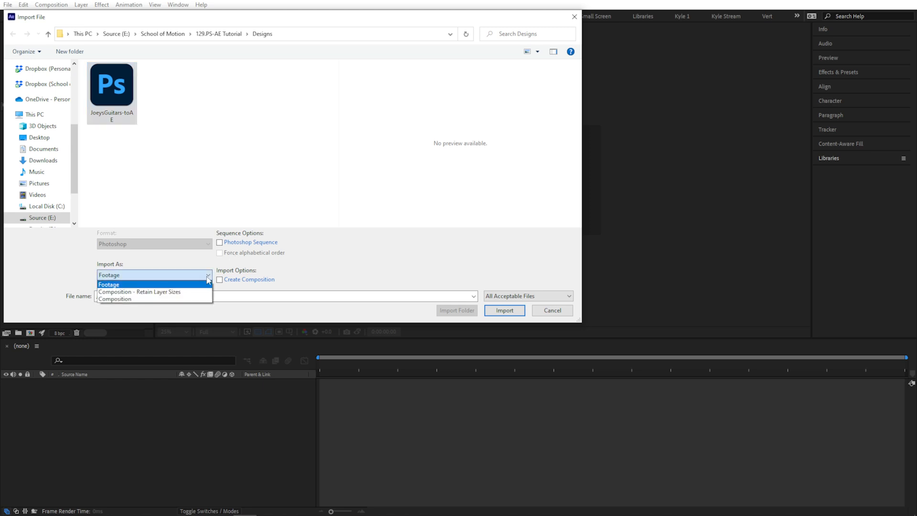
click(108, 284)
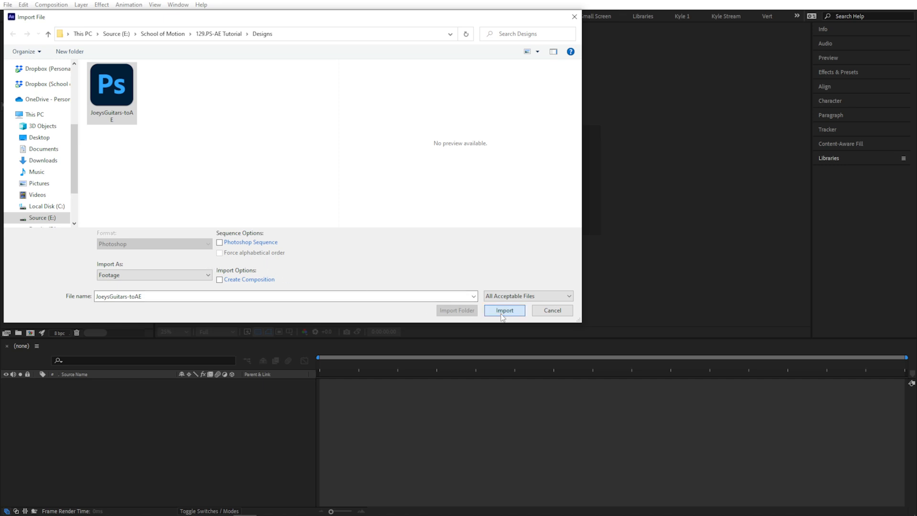
click(504, 310)
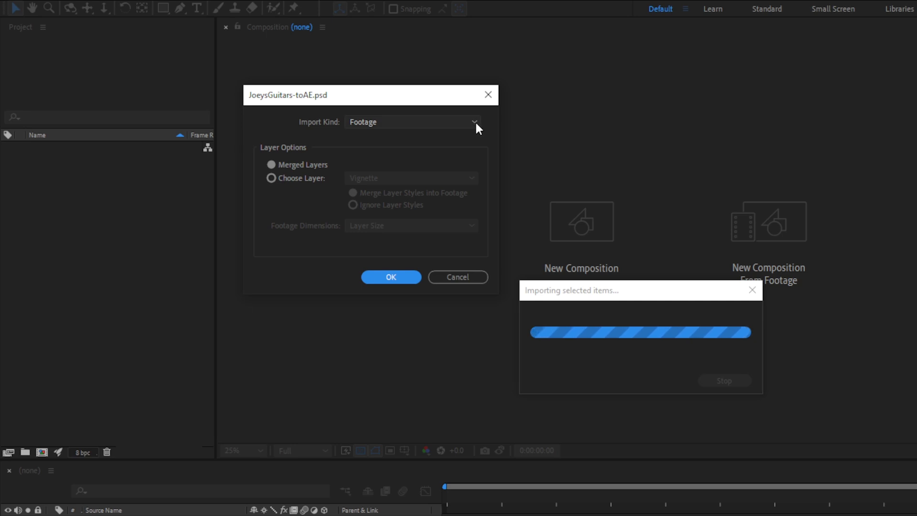
Step: Confirm the PSD import with Import Kind Footage and Merged Layers
click(411, 122)
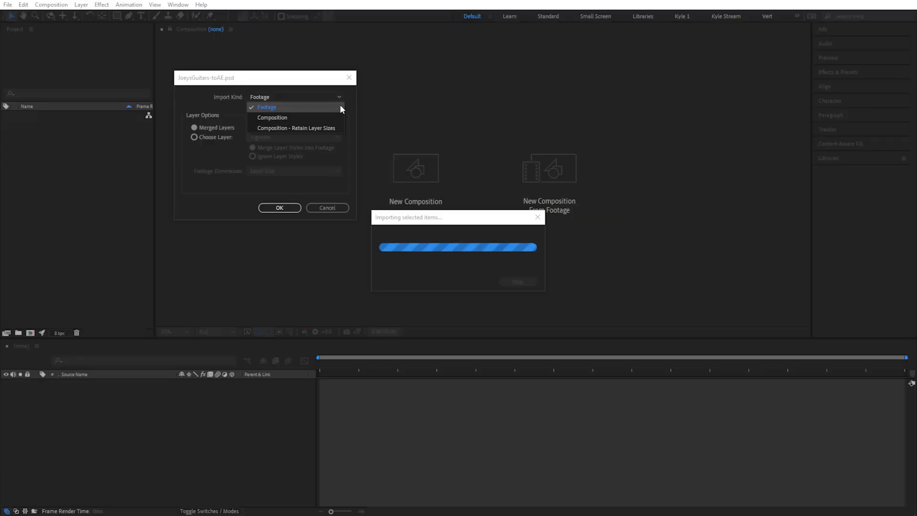
click(267, 107)
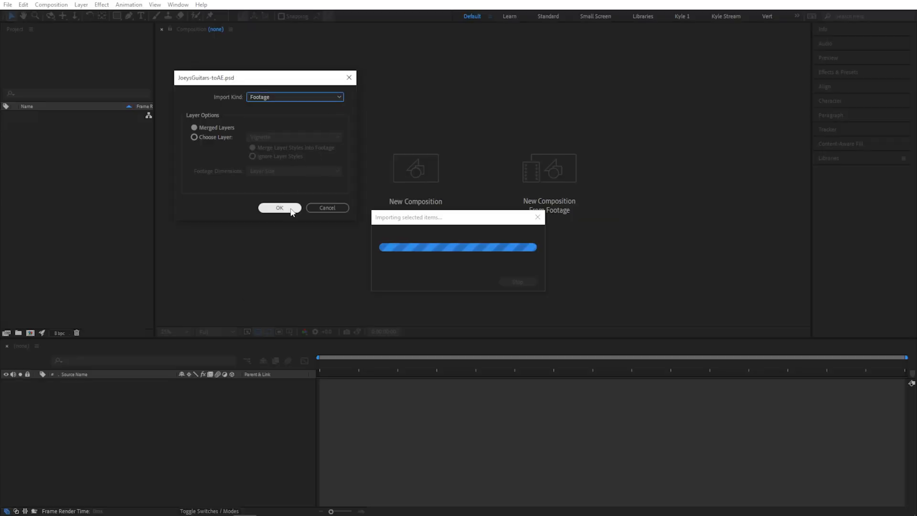
click(279, 208)
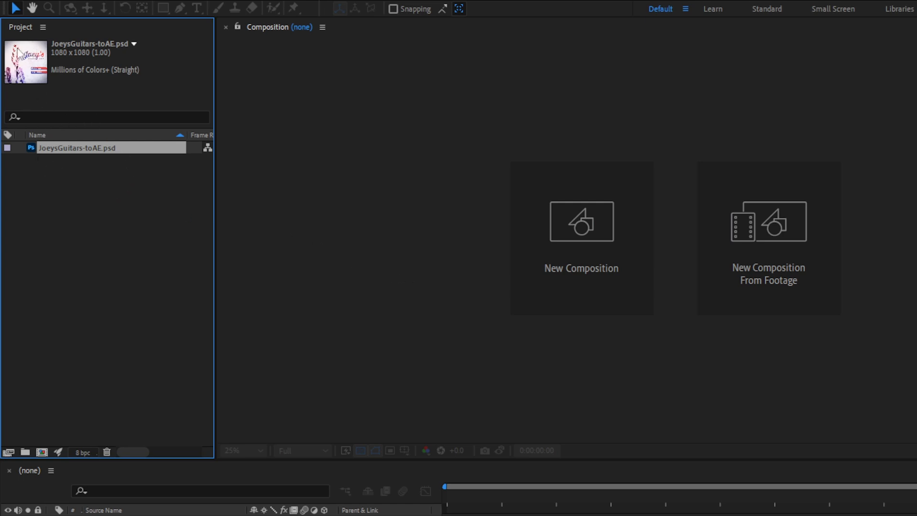
mouse_move(68, 63)
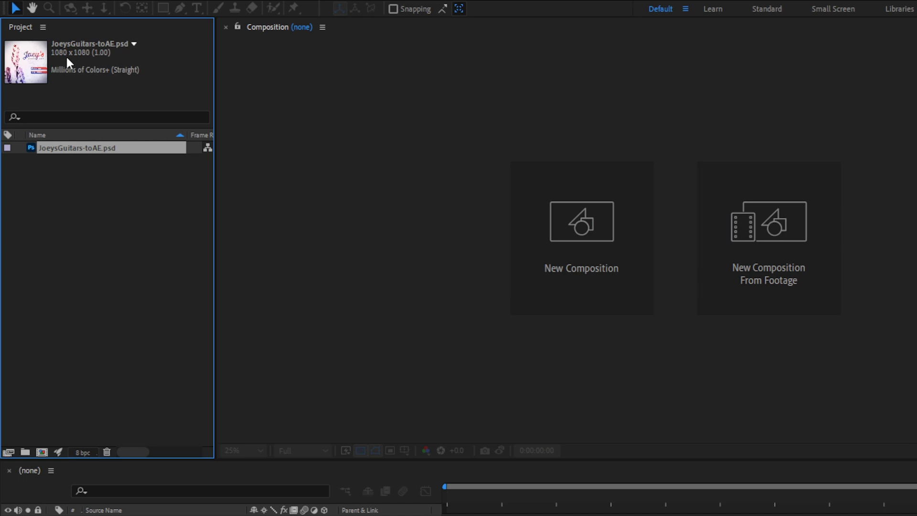
mouse_move(111, 65)
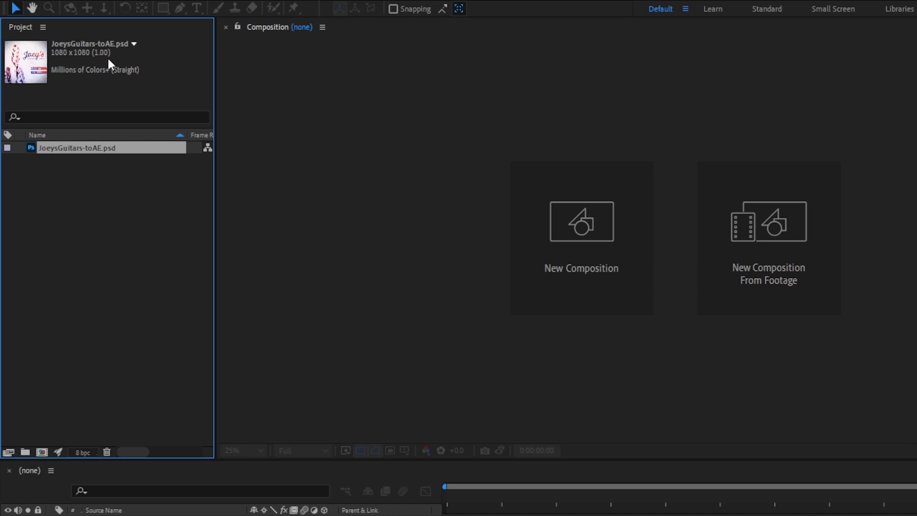
mouse_move(86, 215)
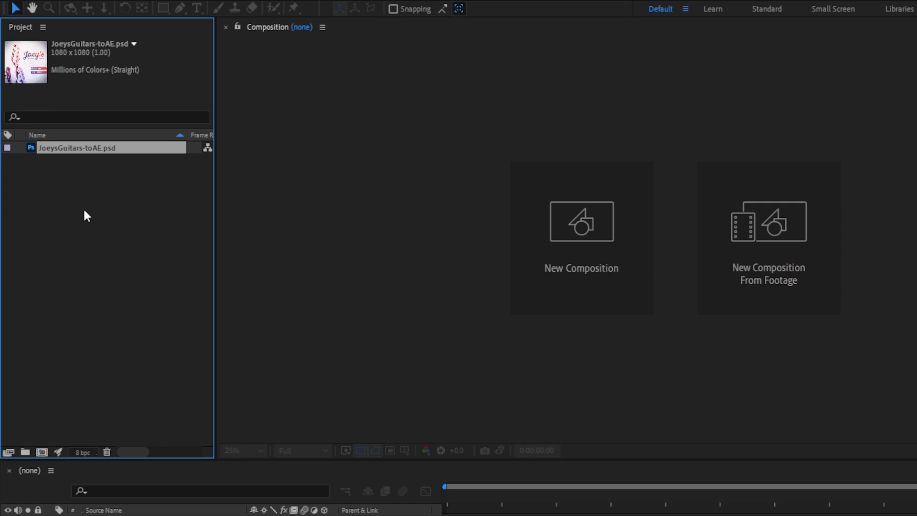
mouse_move(81, 218)
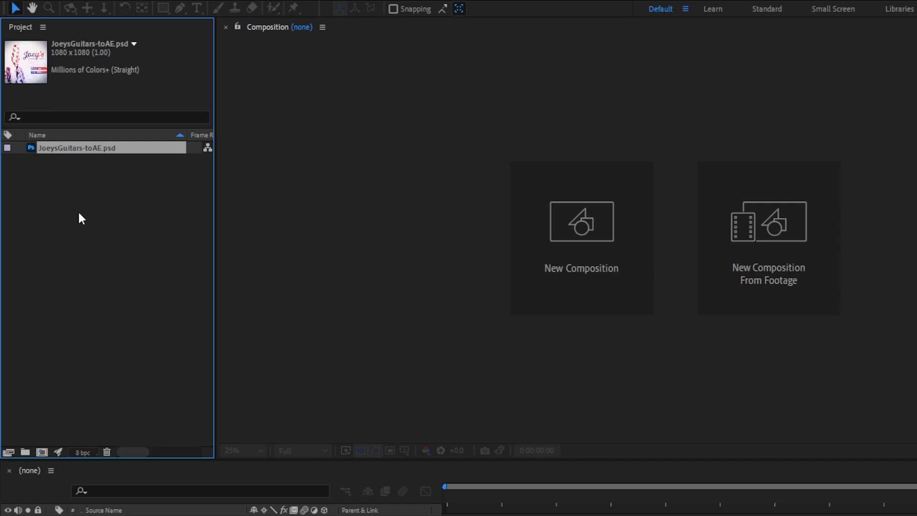
mouse_move(81, 219)
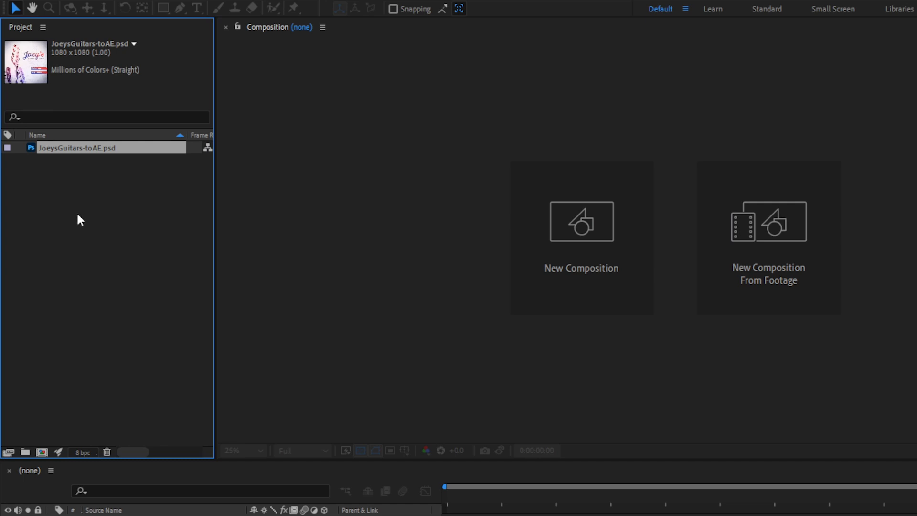
mouse_move(78, 221)
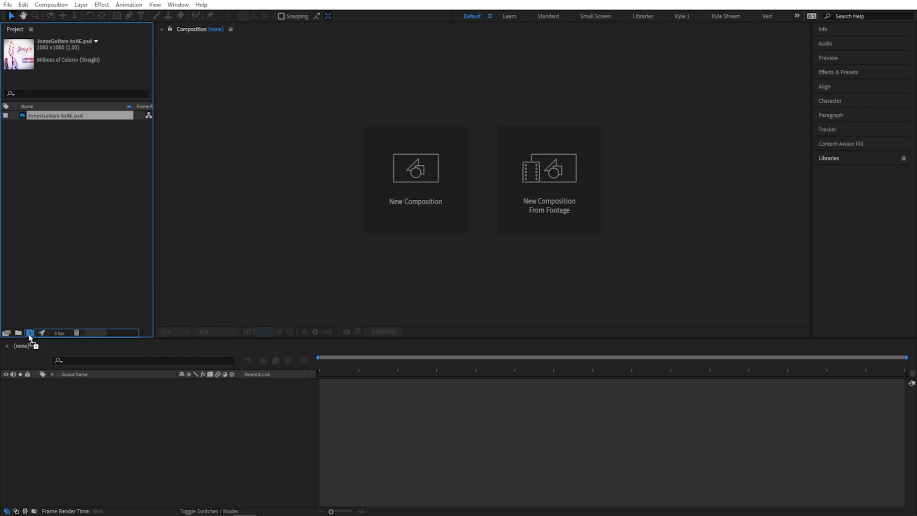
Step: Make a new composition from the flattened JoeysGuitars-toAE.psd footage
click(30, 332)
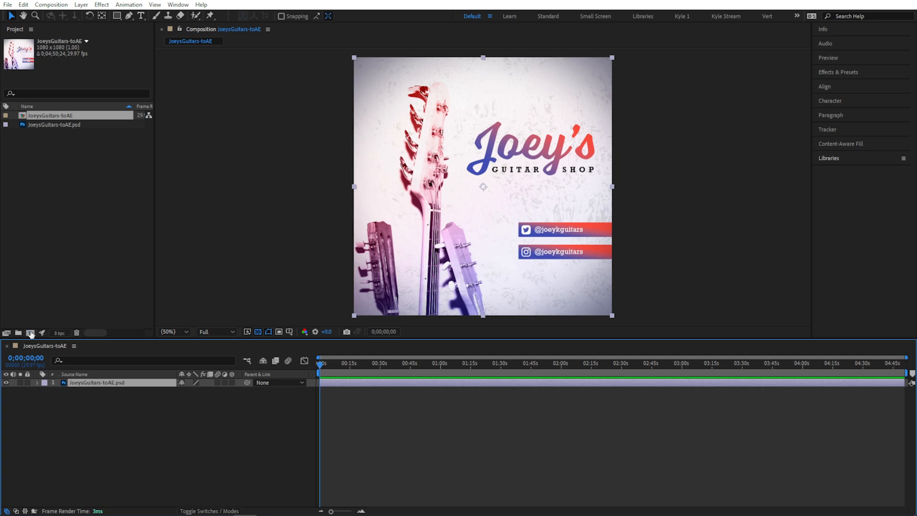
mouse_move(35, 325)
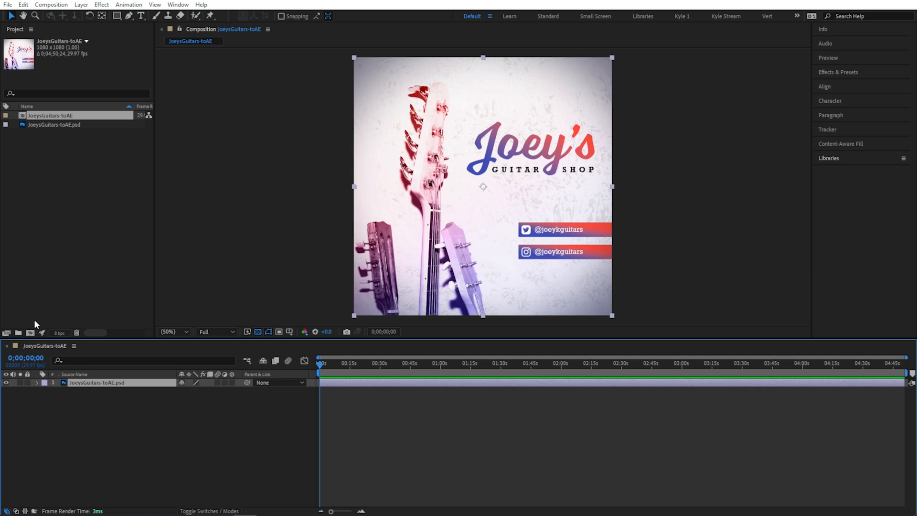
mouse_move(193, 267)
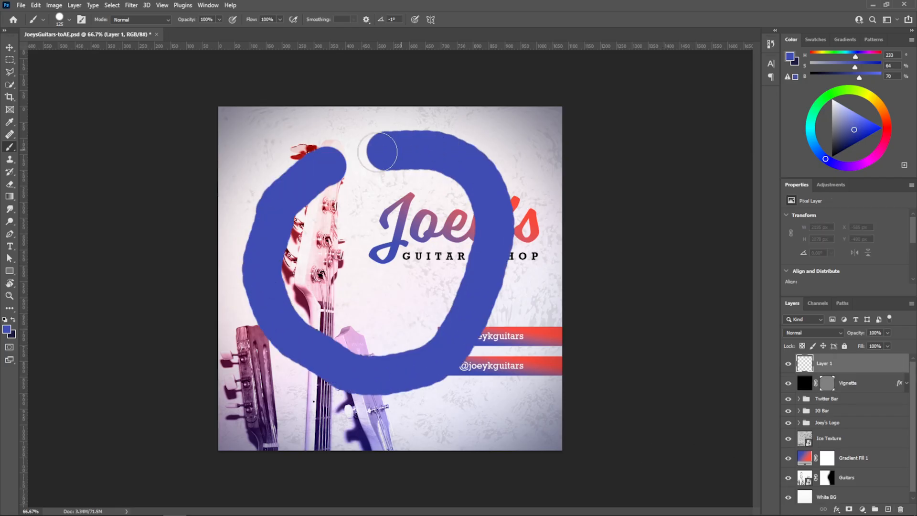
Step: Paint a blue smiley stroke on Layer 1 over the guitar artwork
drag(328, 240, 363, 304)
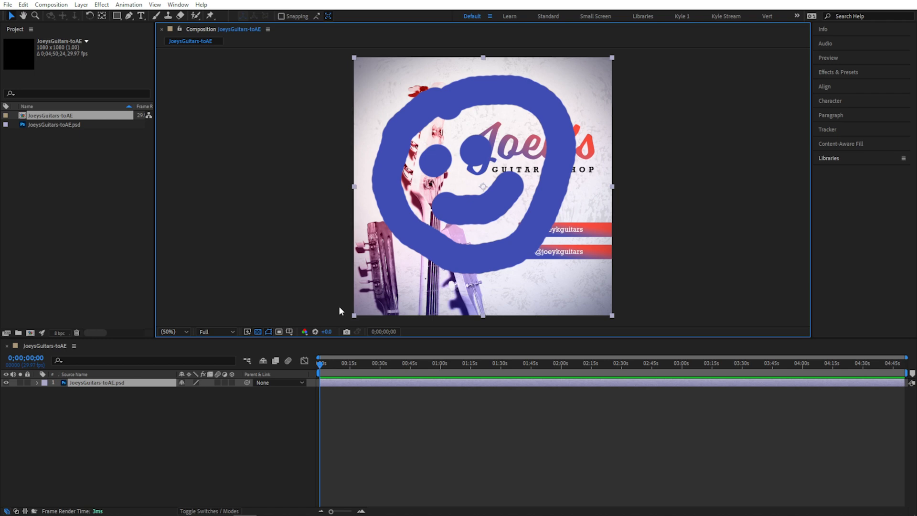
mouse_move(87, 160)
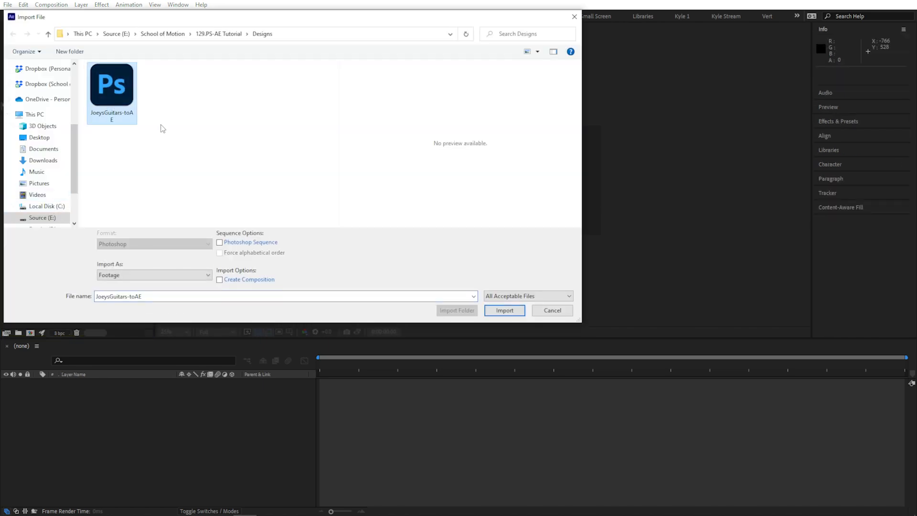
Step: Import JoeysGuitars-toAE.psd as Composition - Retain Layer Sizes with editable layer styles
click(503, 309)
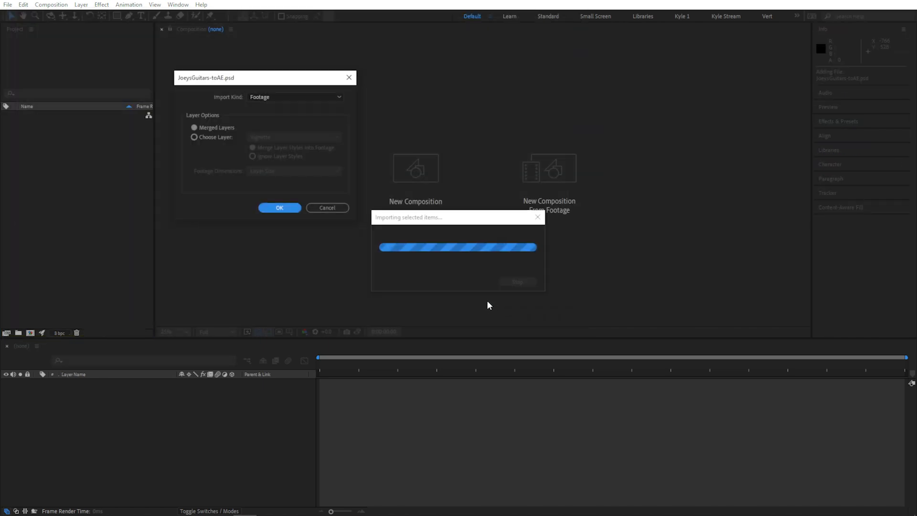
click(295, 97)
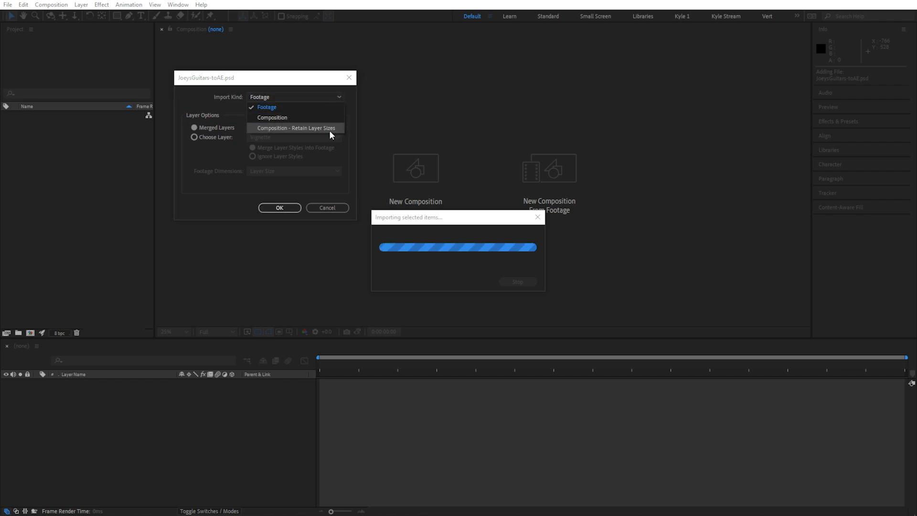
click(296, 127)
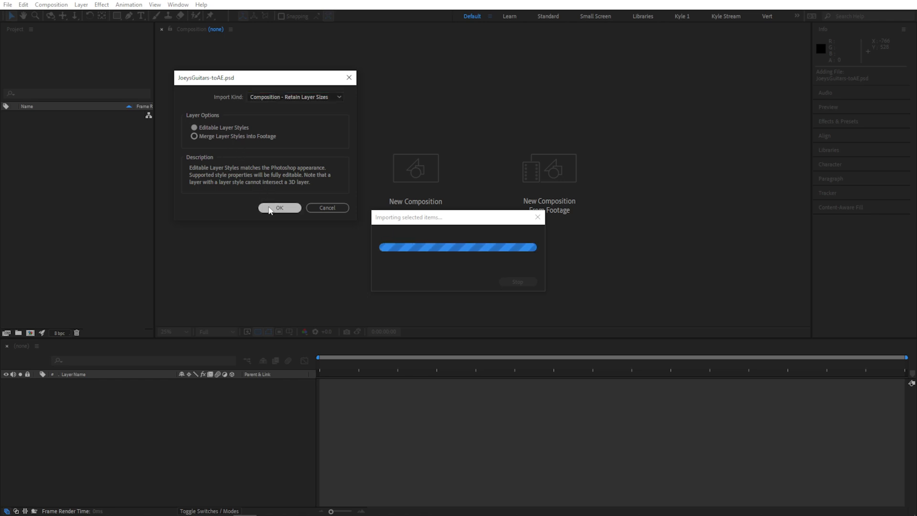
click(280, 208)
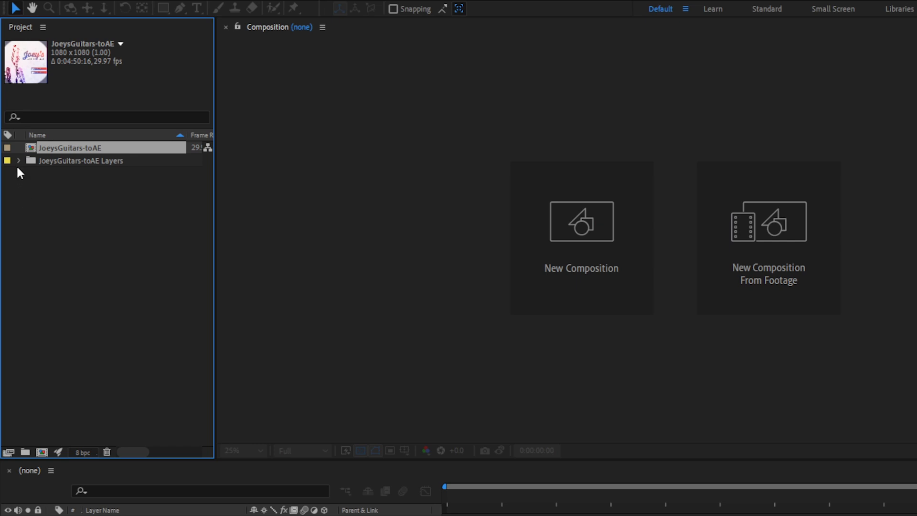
Step: Expand the JoeysGuitars-toAE Layers folder to list each PSD layer
click(18, 161)
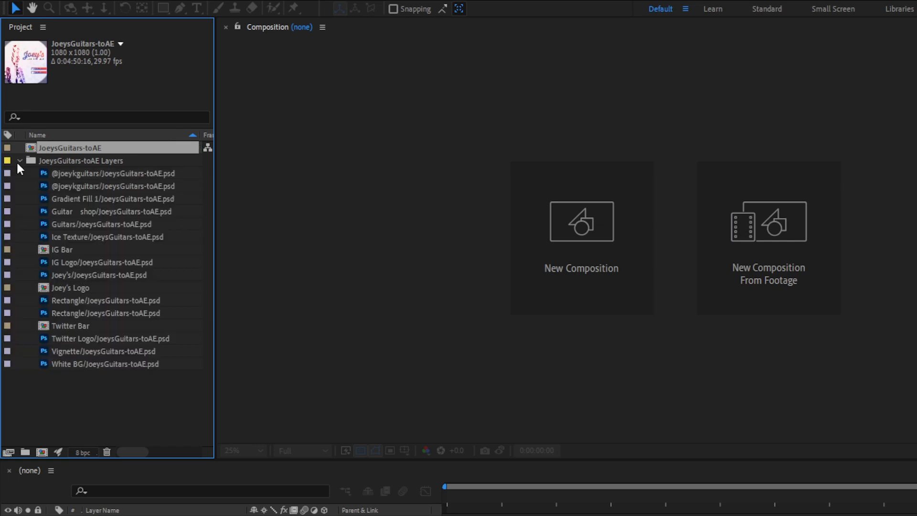
mouse_move(21, 169)
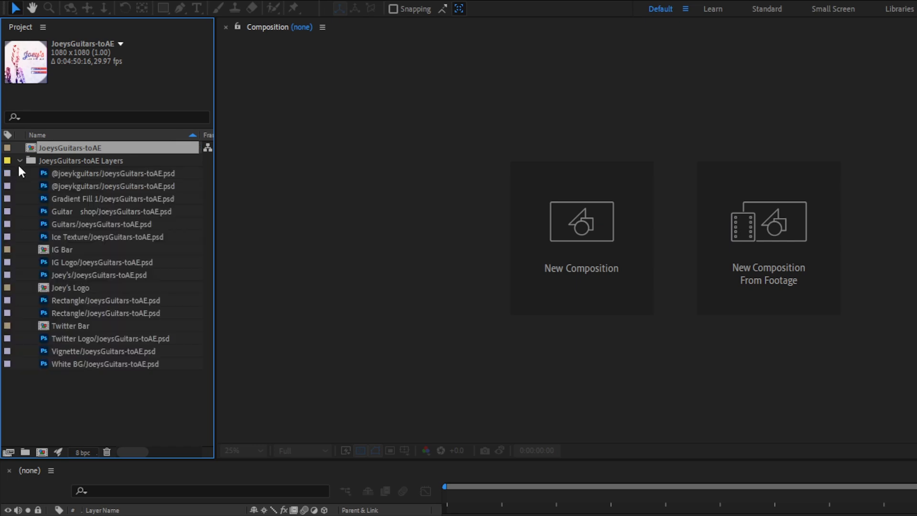
mouse_move(55, 63)
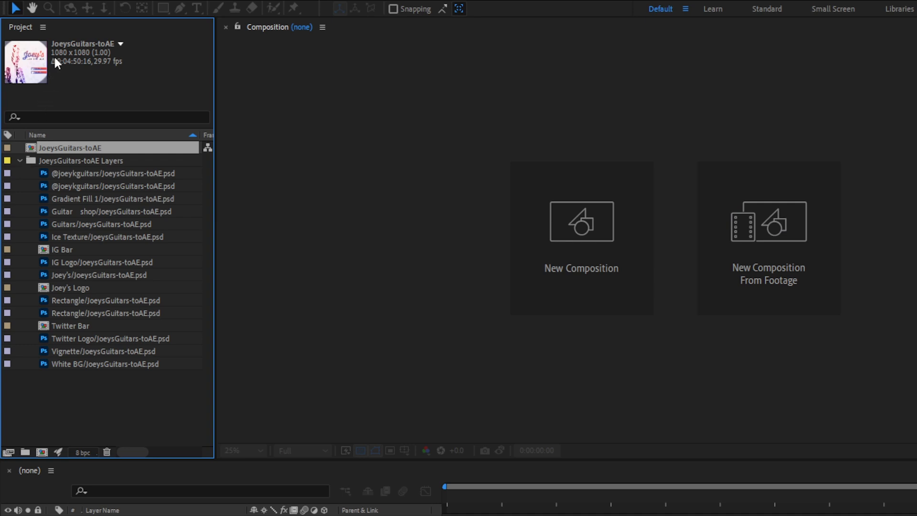
mouse_move(113, 63)
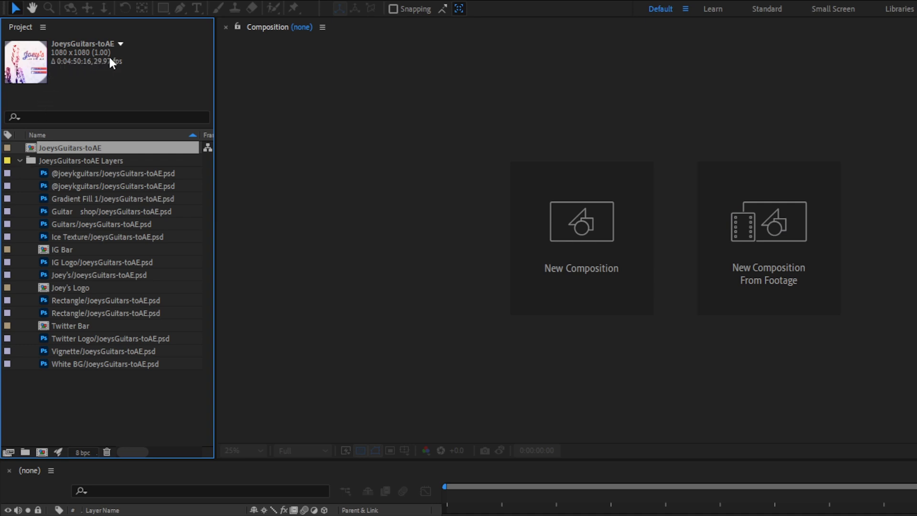
mouse_move(58, 75)
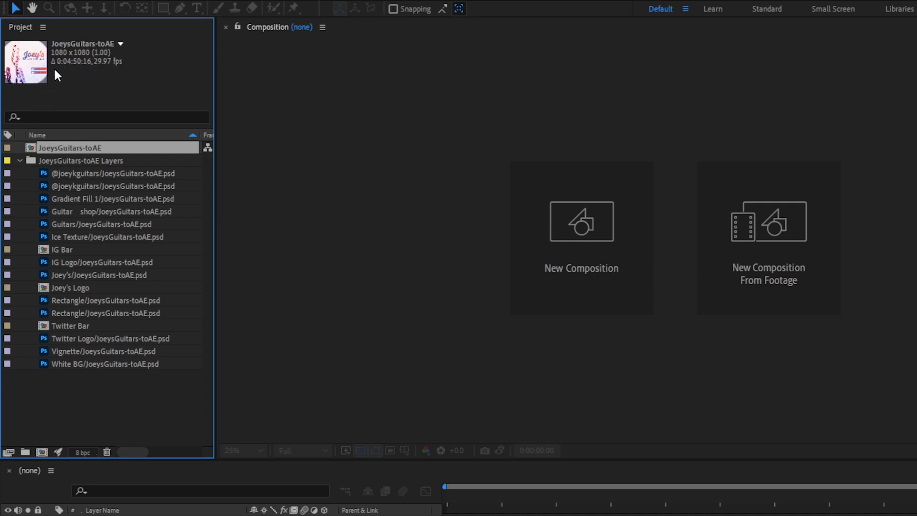
mouse_move(109, 74)
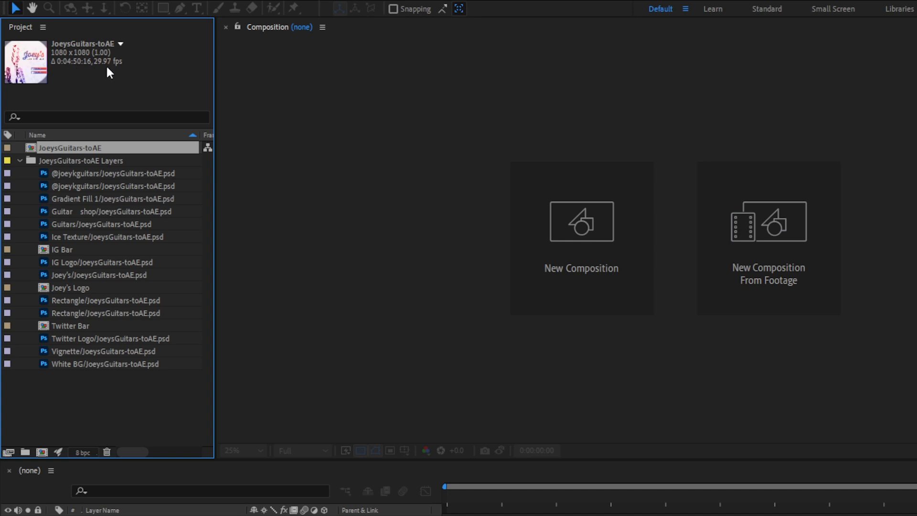
mouse_move(110, 75)
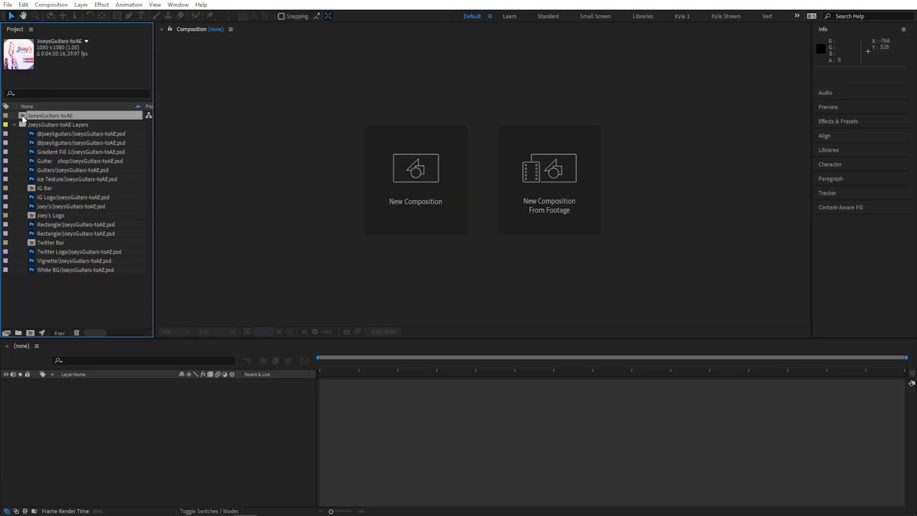
Step: Open the JoeysGuitars-toAE comp and browse the Window > Workspace layouts
double_click(50, 115)
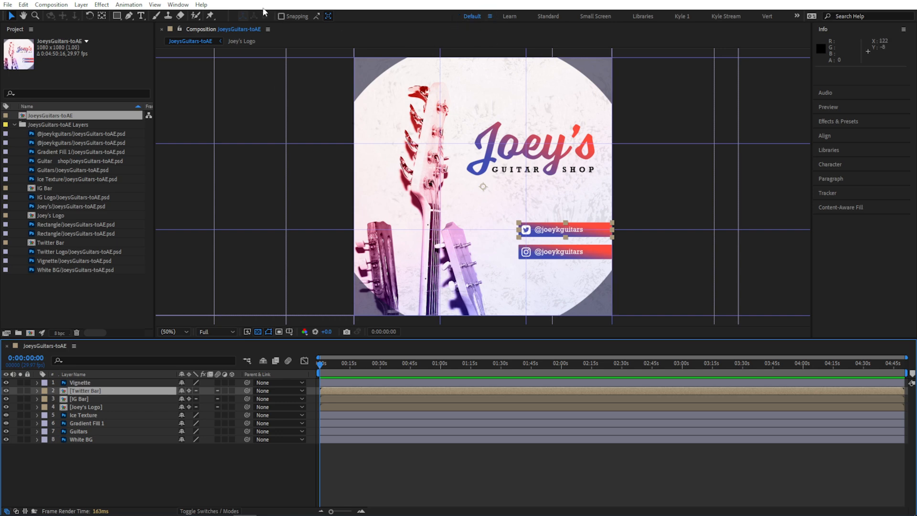
click(178, 5)
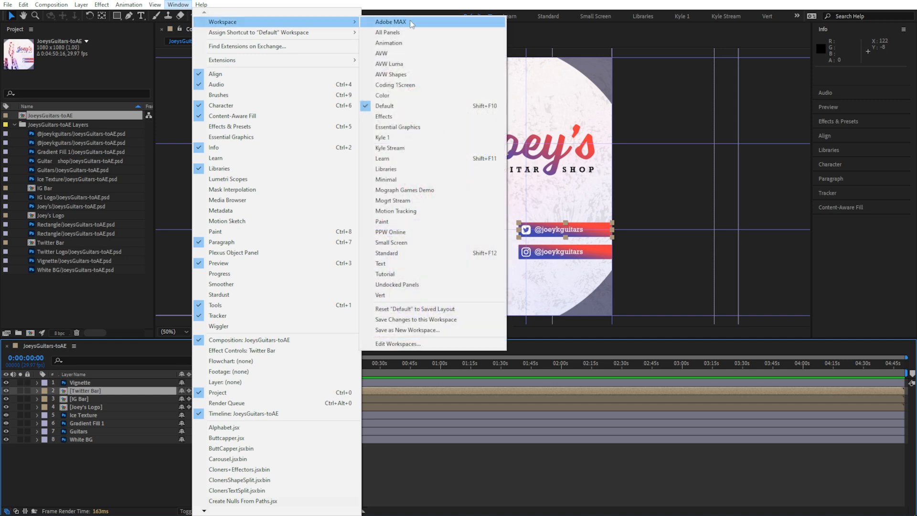
click(384, 106)
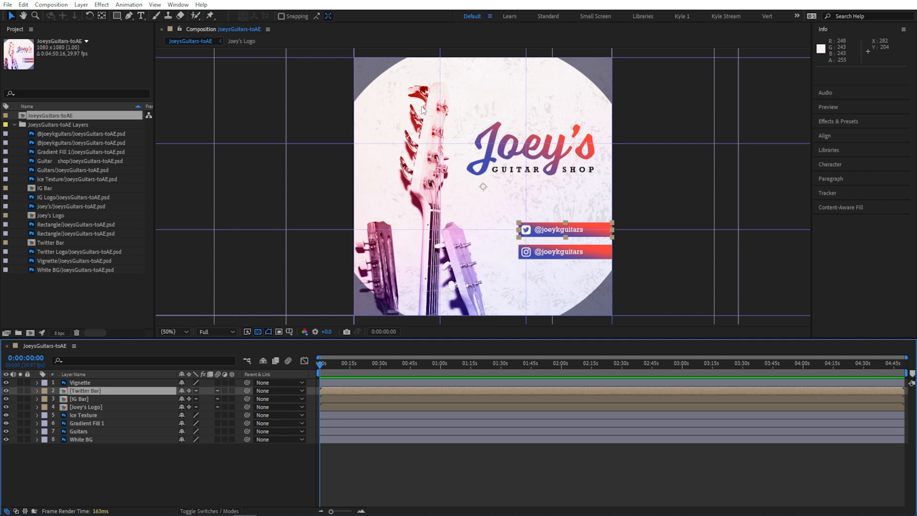
mouse_move(420, 292)
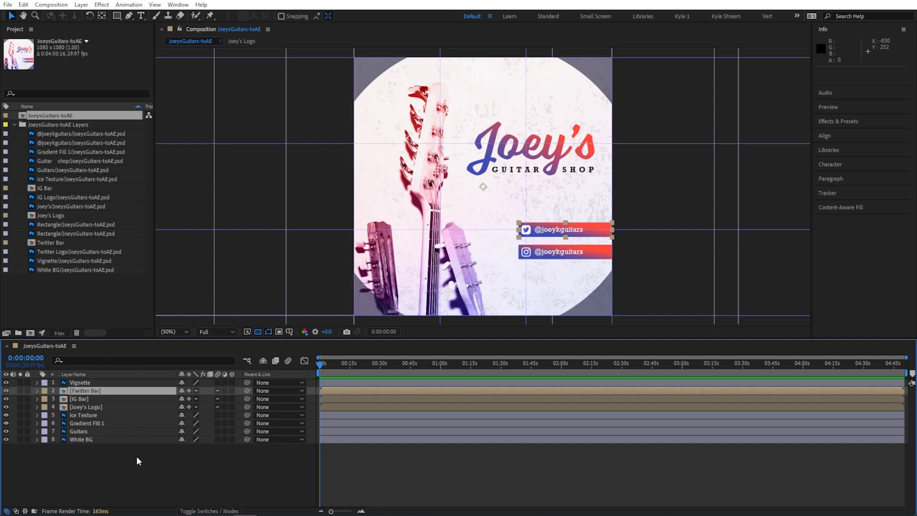
mouse_move(860, 25)
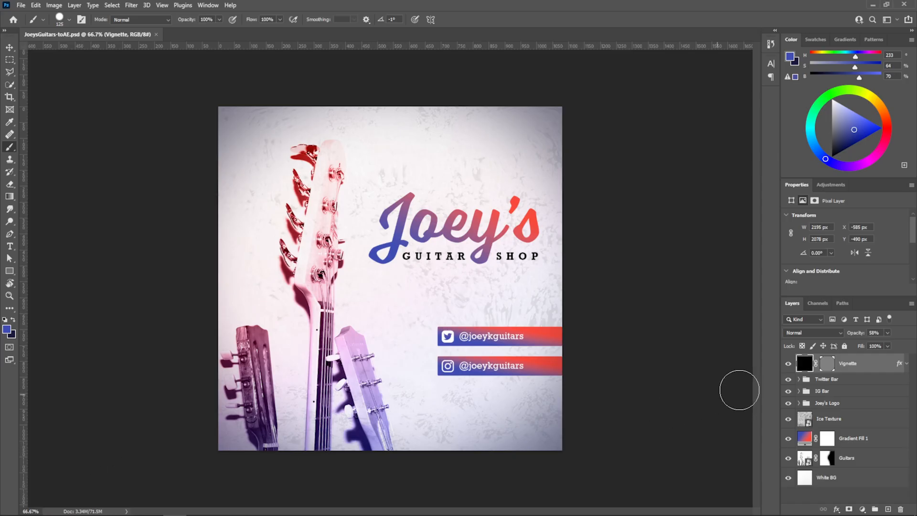
Step: Delete the smiley-face Layer 1 in Photoshop's Layers panel and select the Vignette layer
click(827, 391)
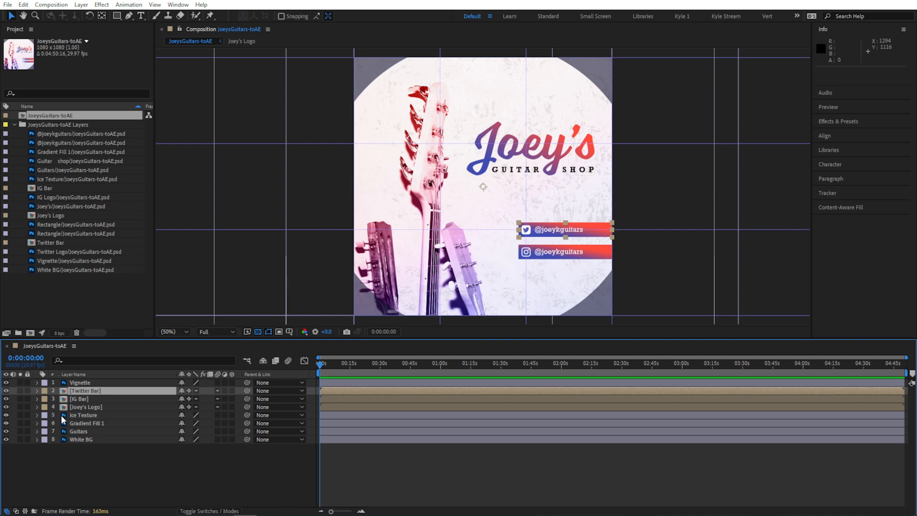
mouse_move(72, 420)
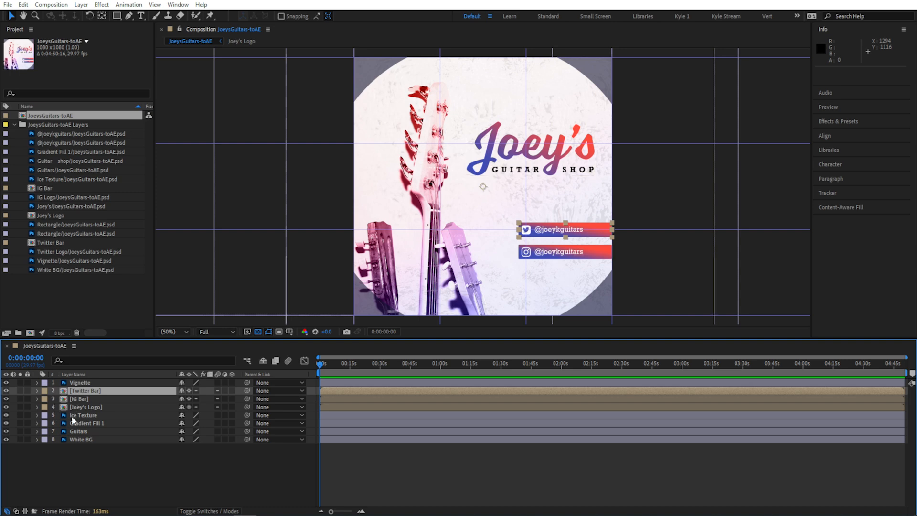
mouse_move(75, 420)
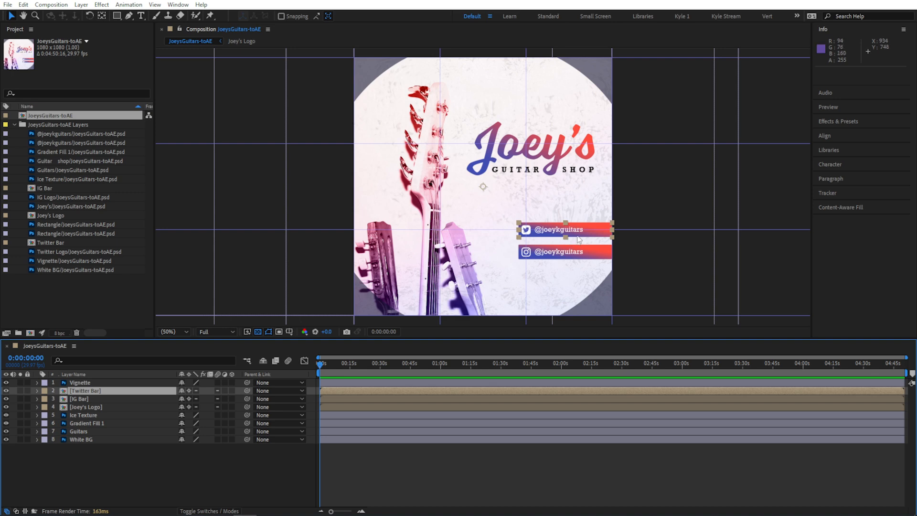
drag(563, 228, 525, 229)
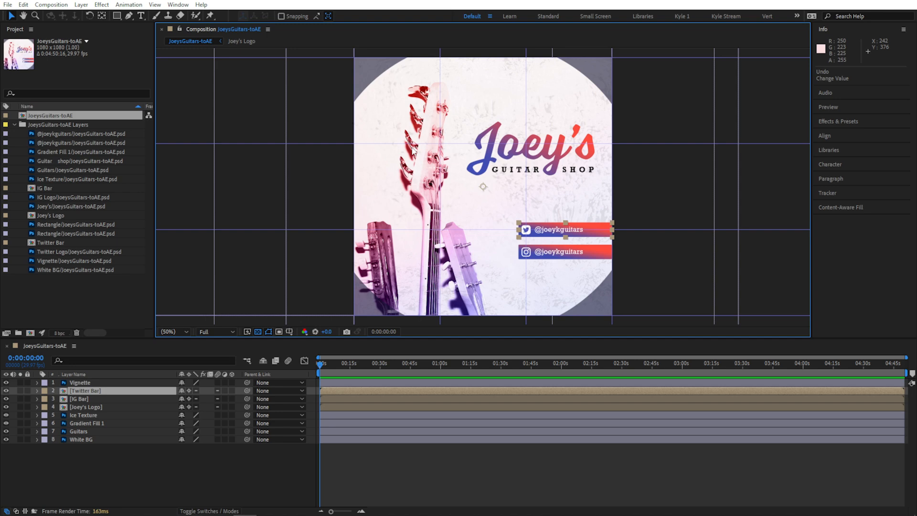
Step: Hide the composition guides and increase the Vignette mask feather to soften the edges
click(155, 4)
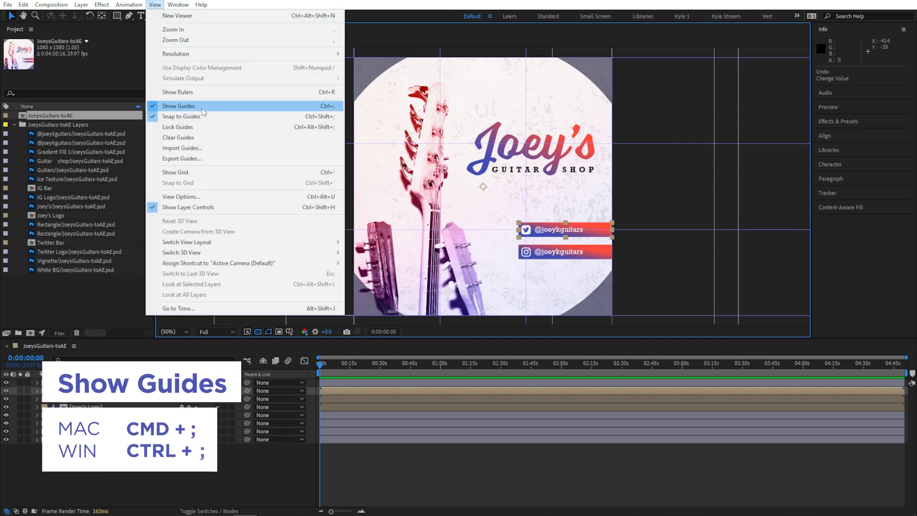
click(178, 106)
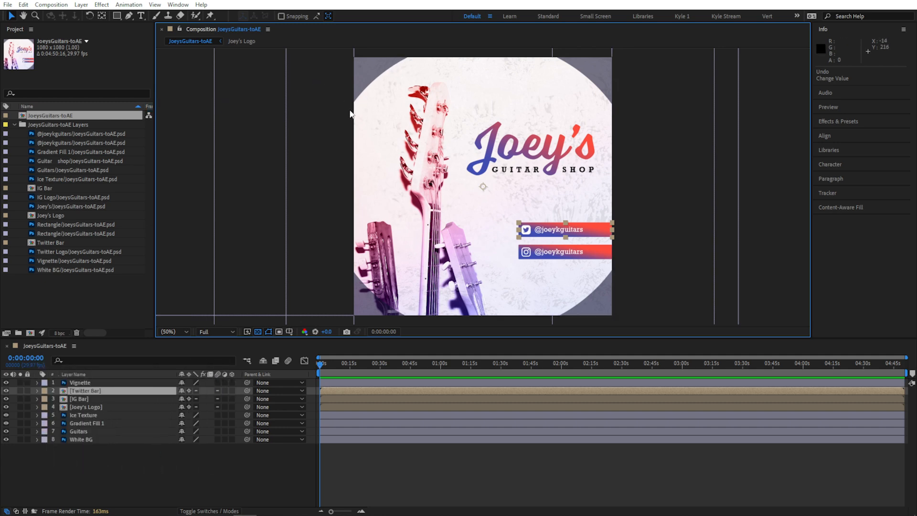
mouse_move(102, 388)
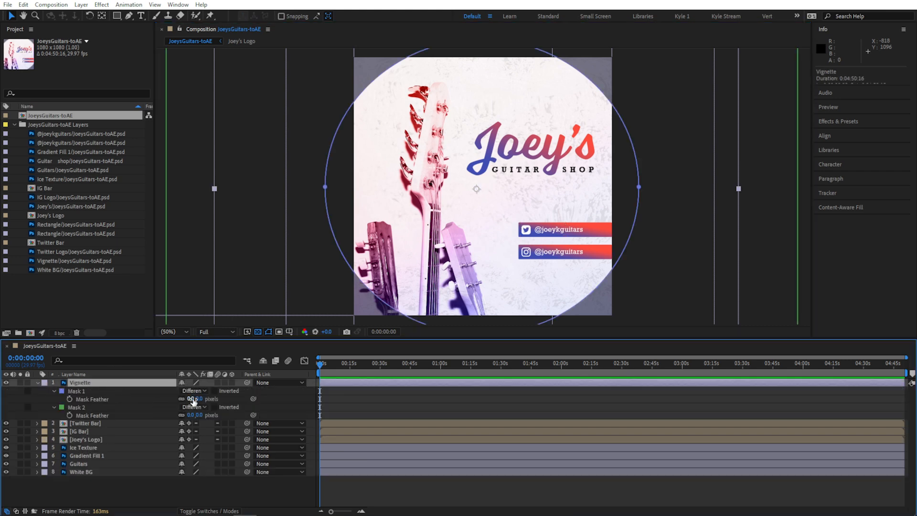
drag(196, 399, 211, 398)
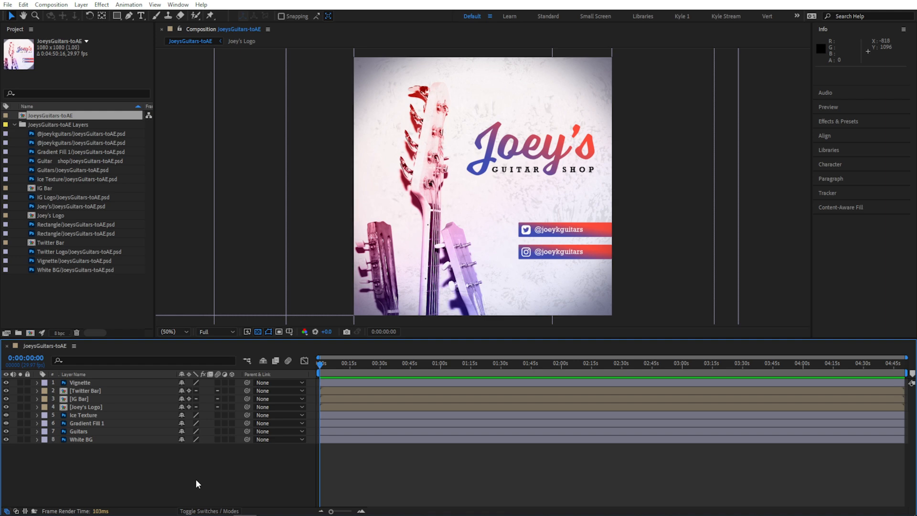
mouse_move(82, 401)
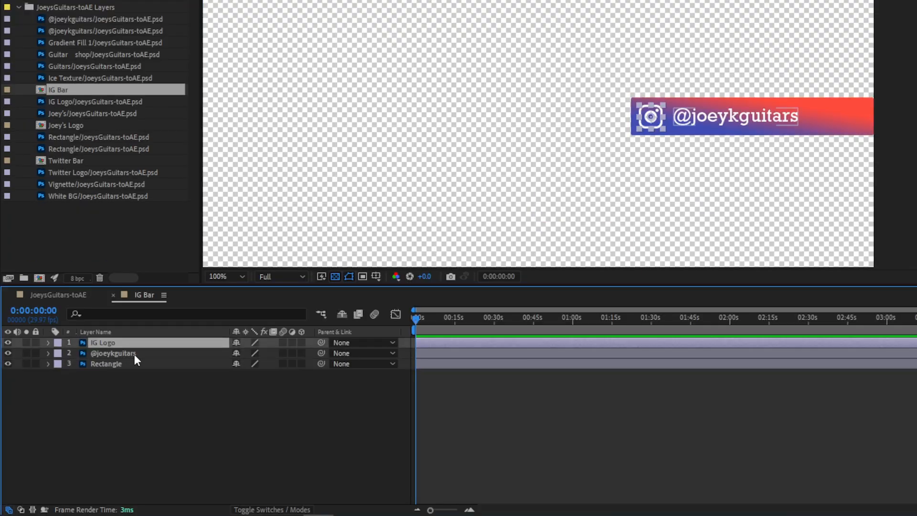
Step: Deselect all layers in the IG Bar composition
click(115, 352)
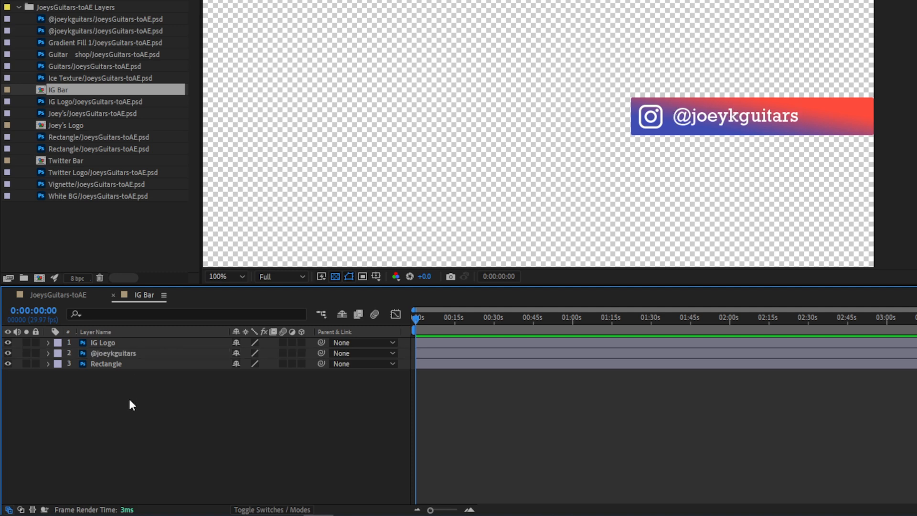
mouse_move(96, 339)
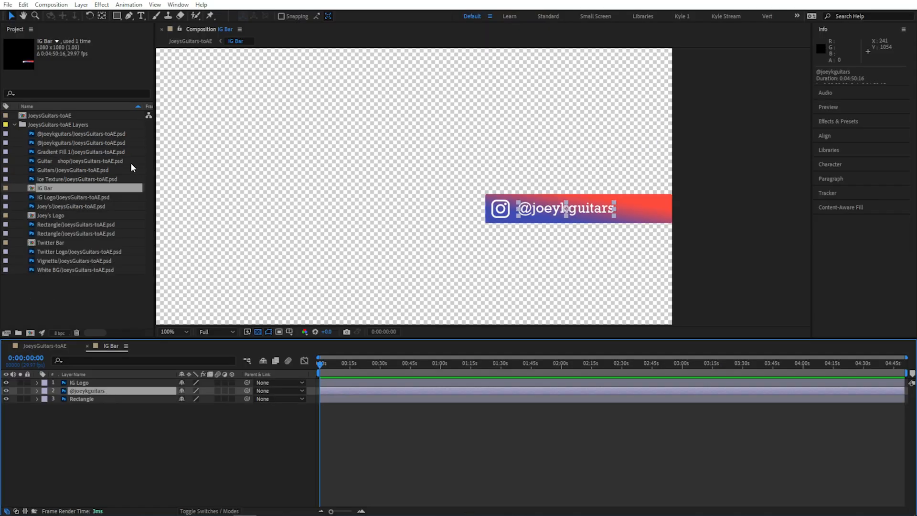
click(81, 5)
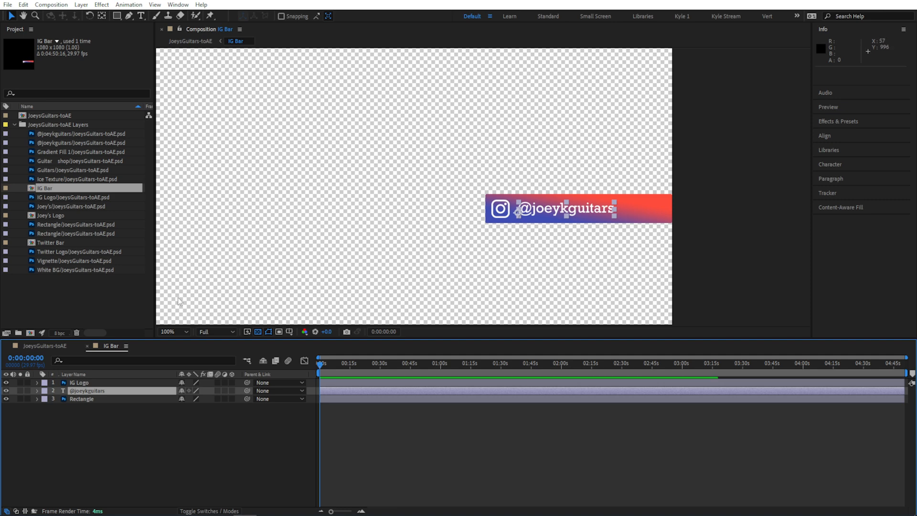
double_click(87, 390)
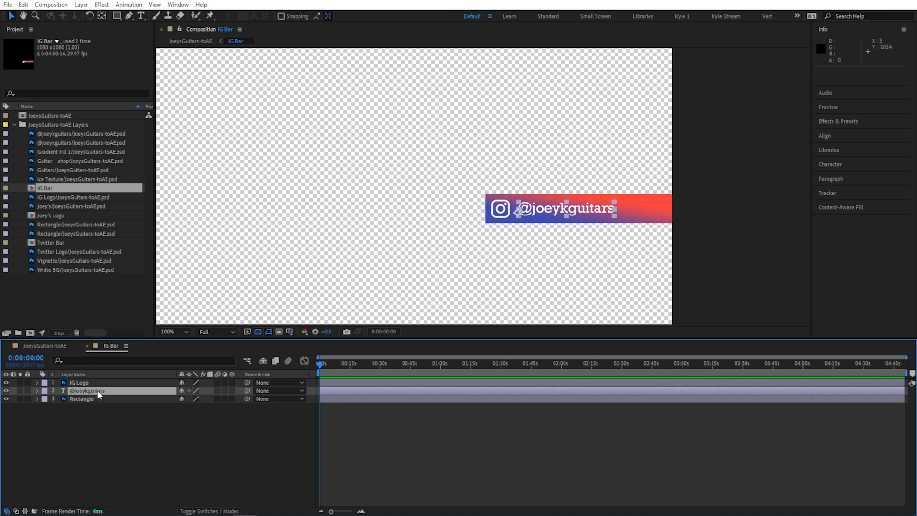
text(hooray)
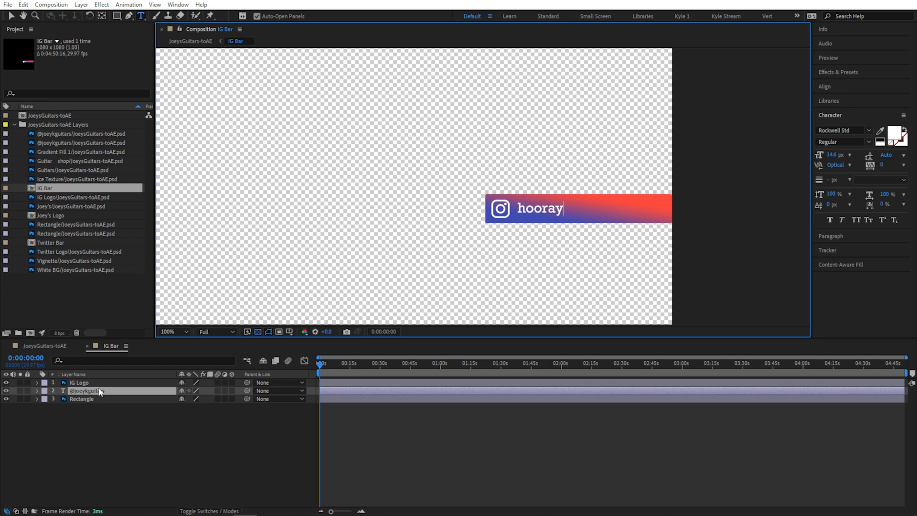
text(@joeykguitars)
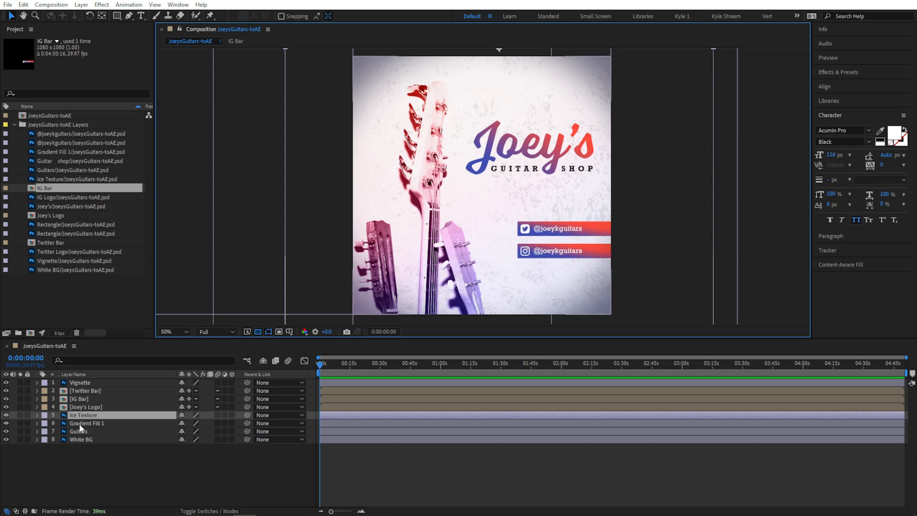
Step: Select a layer in the main JoeysGuitars-toAE composition
click(79, 431)
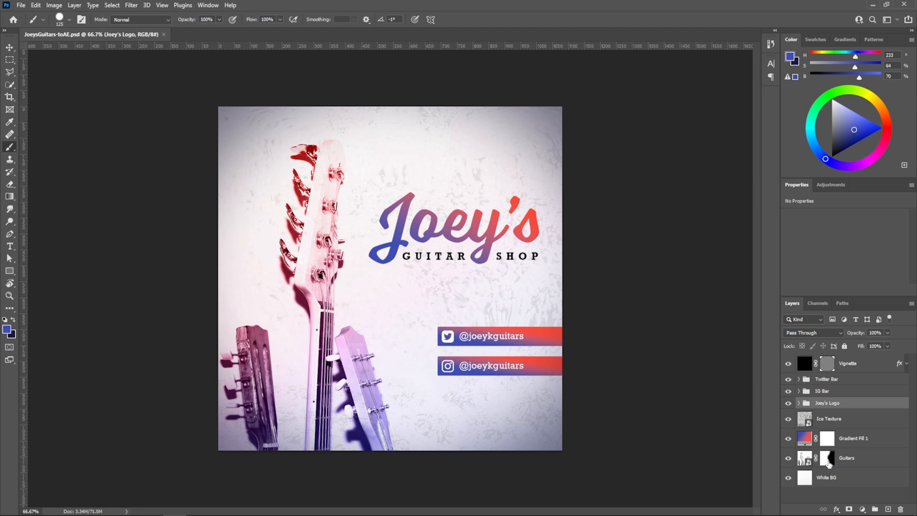
Step: Disable the Guitars layer mask in Photoshop, then re-enable it
right_click(826, 458)
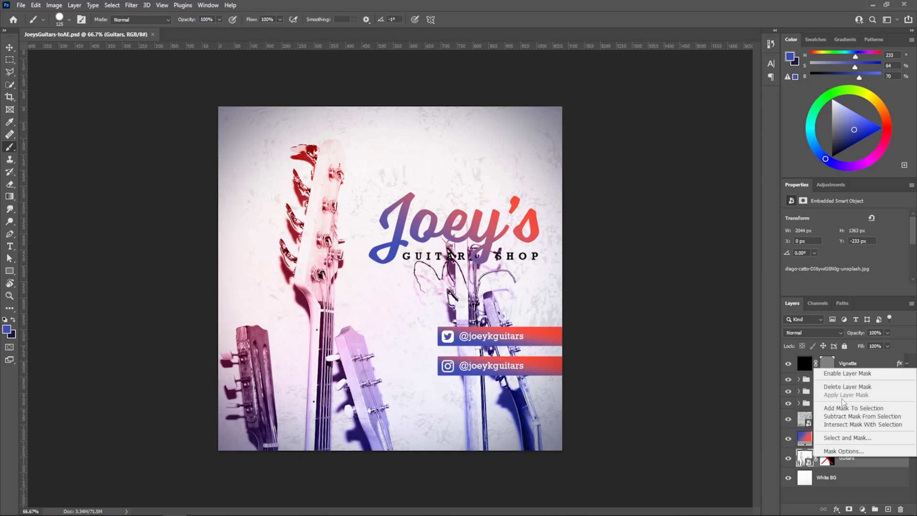
click(845, 395)
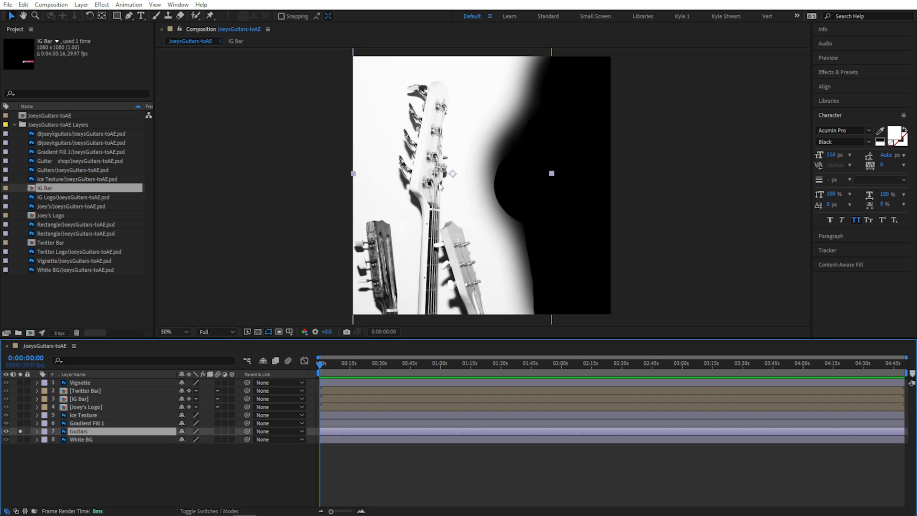
Step: Set the viewer to 100% and twirl open the Guitars layer's Transform properties
click(165, 331)
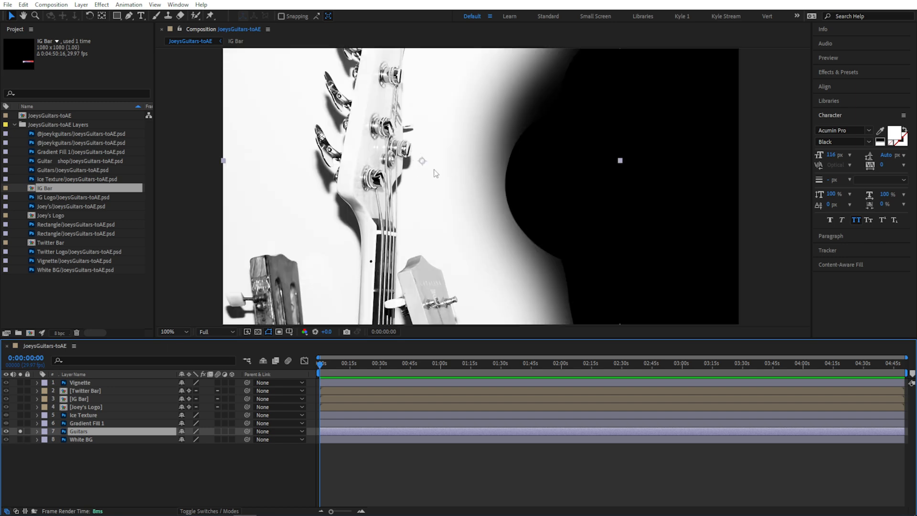
mouse_move(432, 177)
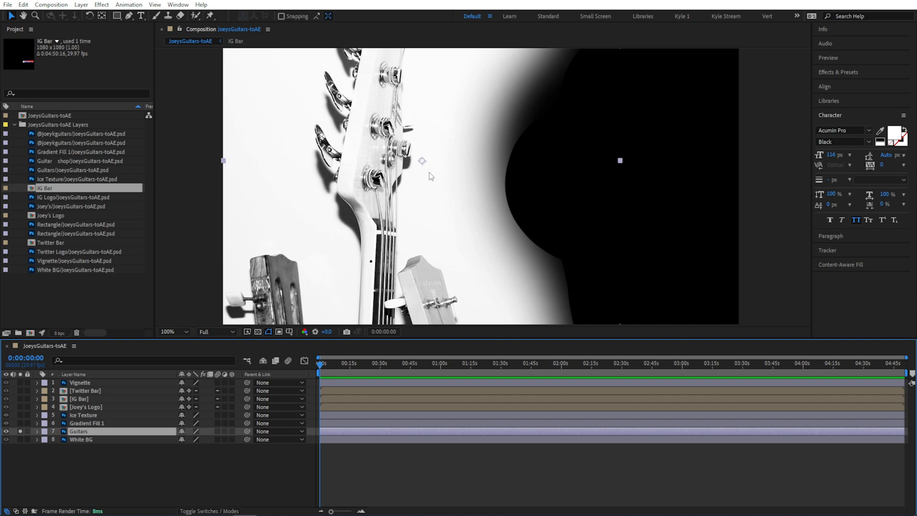
mouse_move(430, 177)
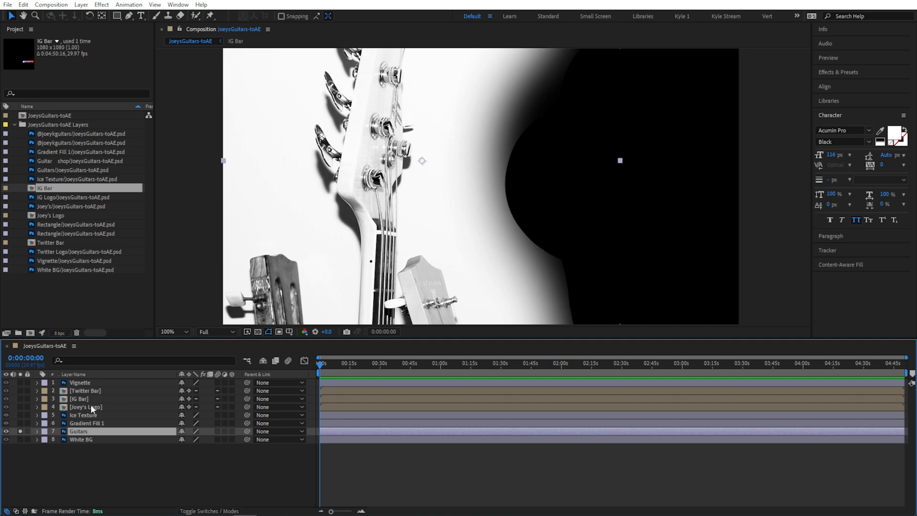
click(37, 430)
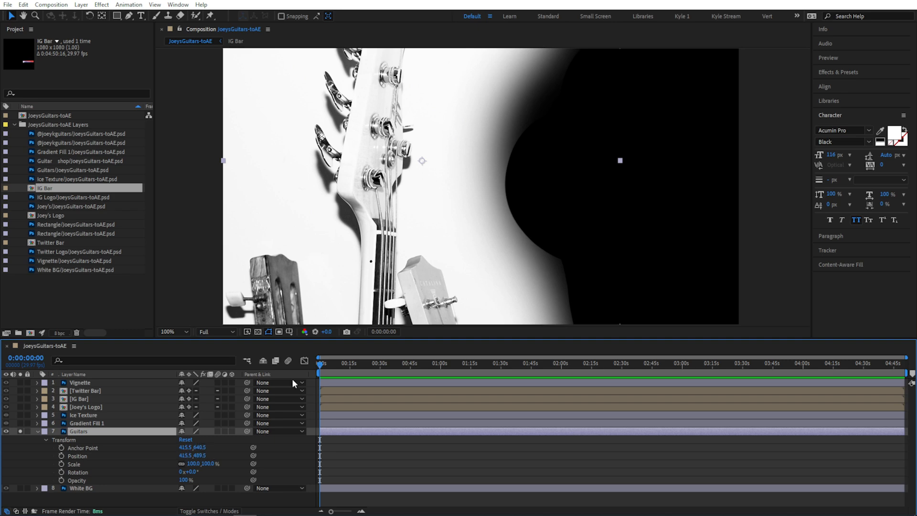
click(170, 331)
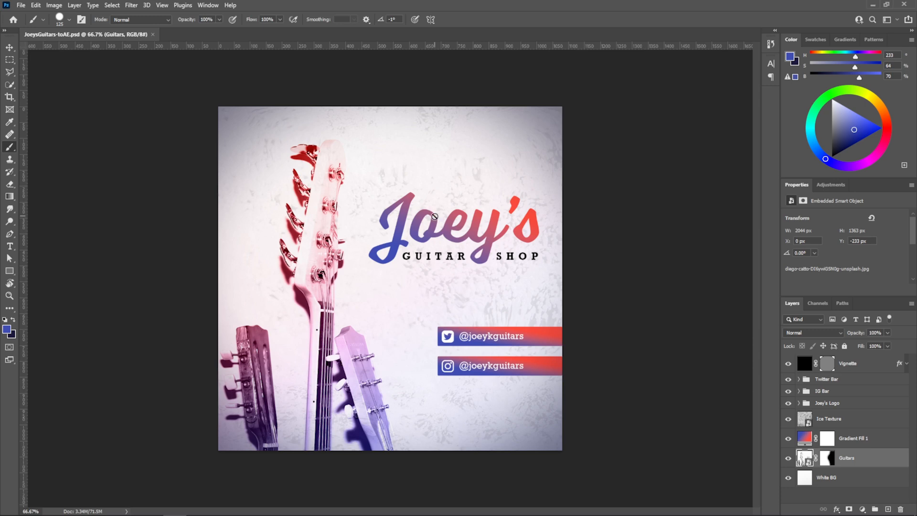
Step: Delete the Guitars layer mask in Photoshop
right_click(827, 363)
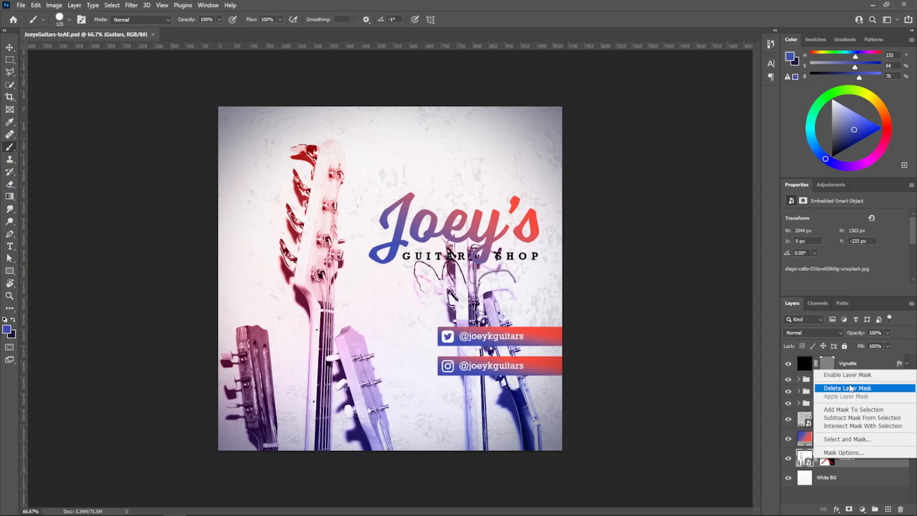
click(847, 388)
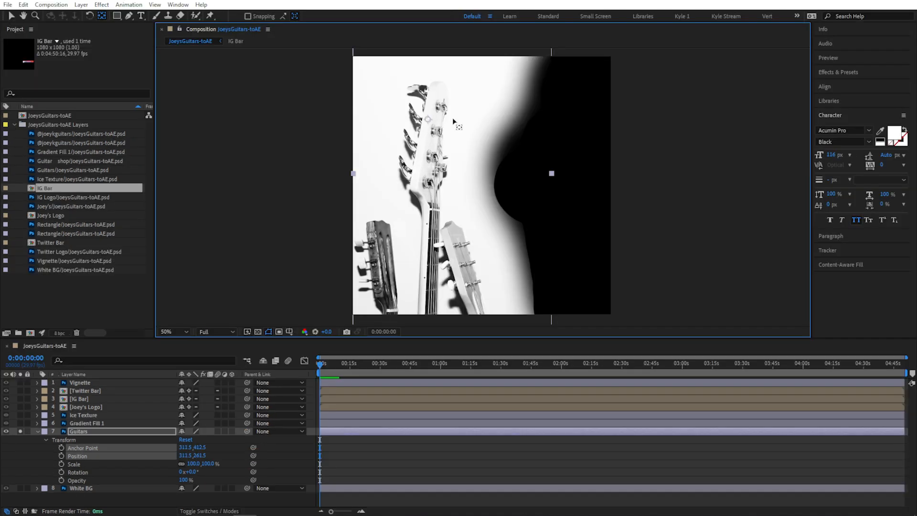
Step: Move the Guitars photo down and to the right in the Composition viewer
drag(427, 120, 472, 167)
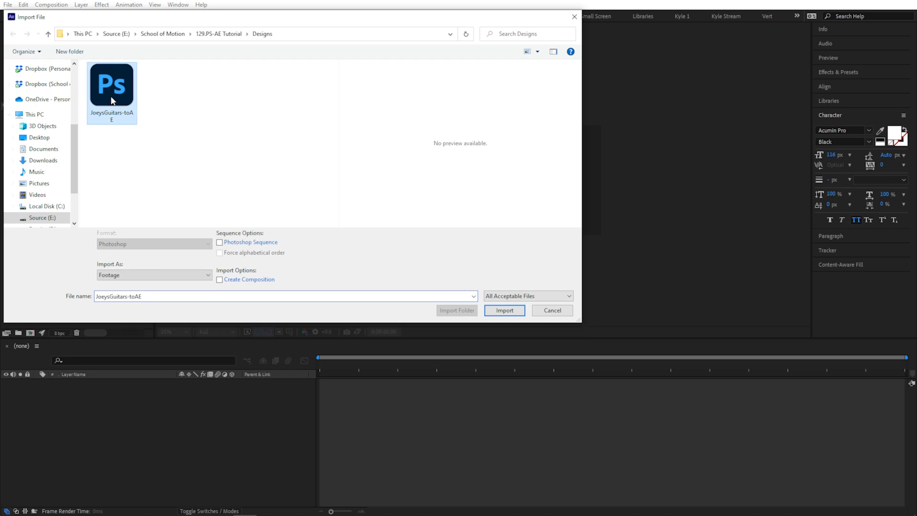
Step: Import the JoeysGuitars-toAE PSD with Import Kind set to Composition
click(504, 310)
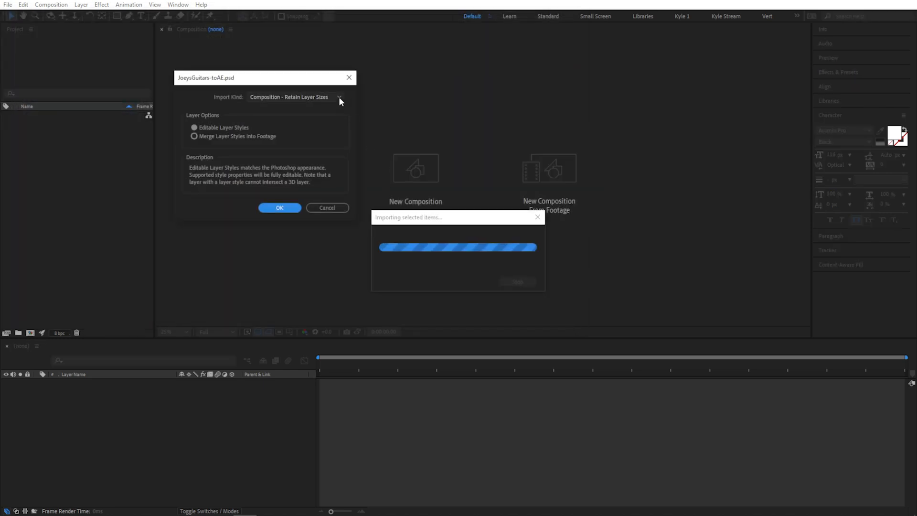
click(338, 96)
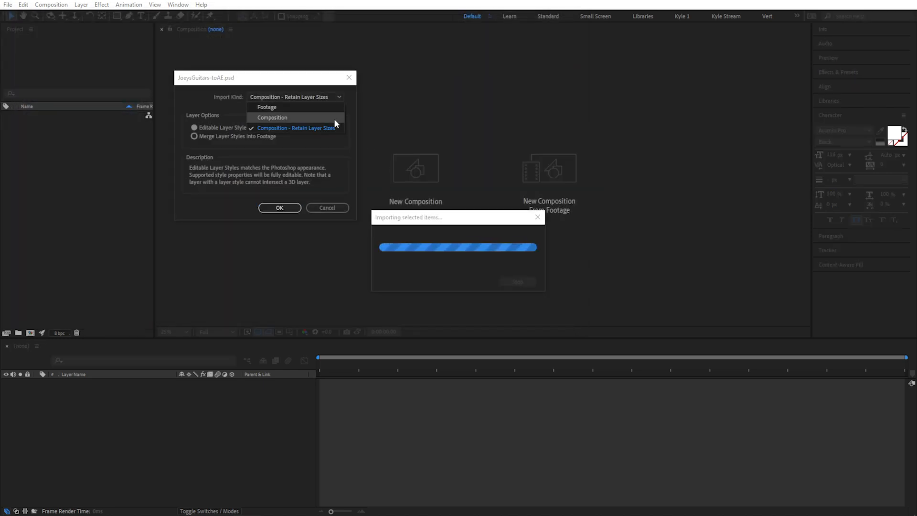
click(272, 117)
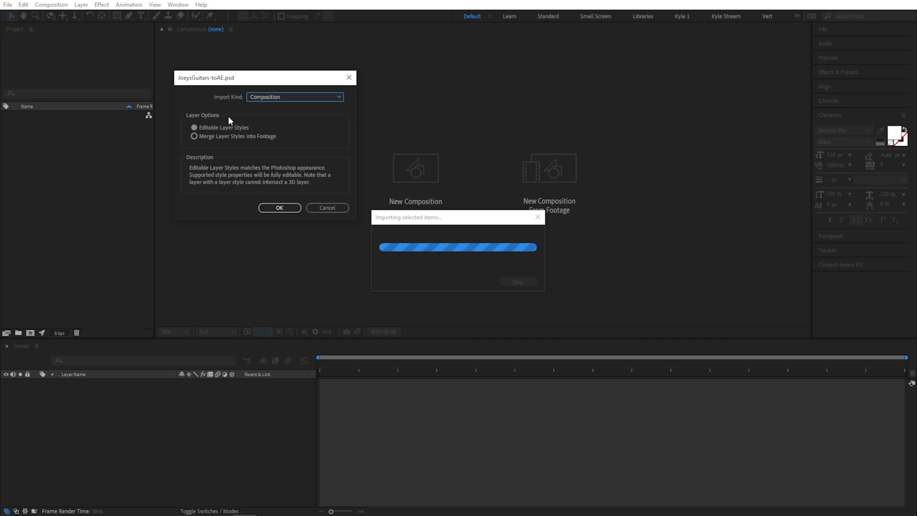
click(279, 208)
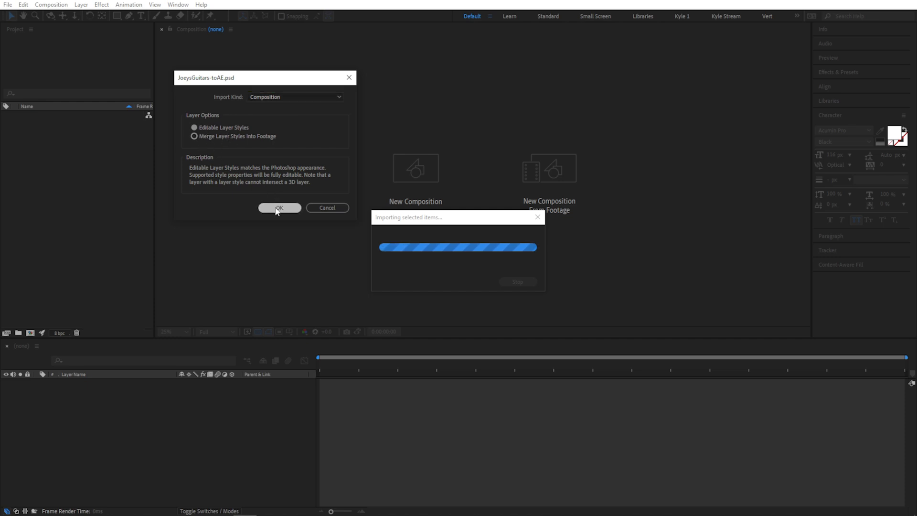
click(279, 209)
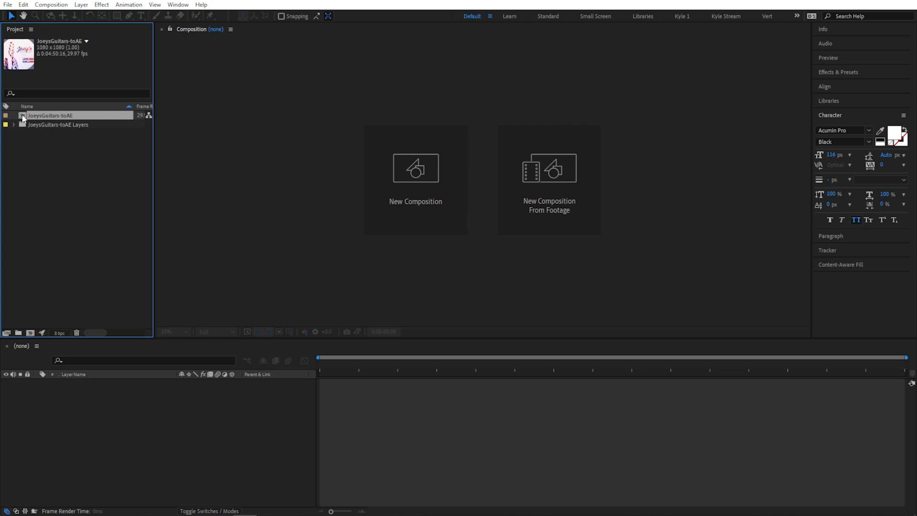
click(13, 125)
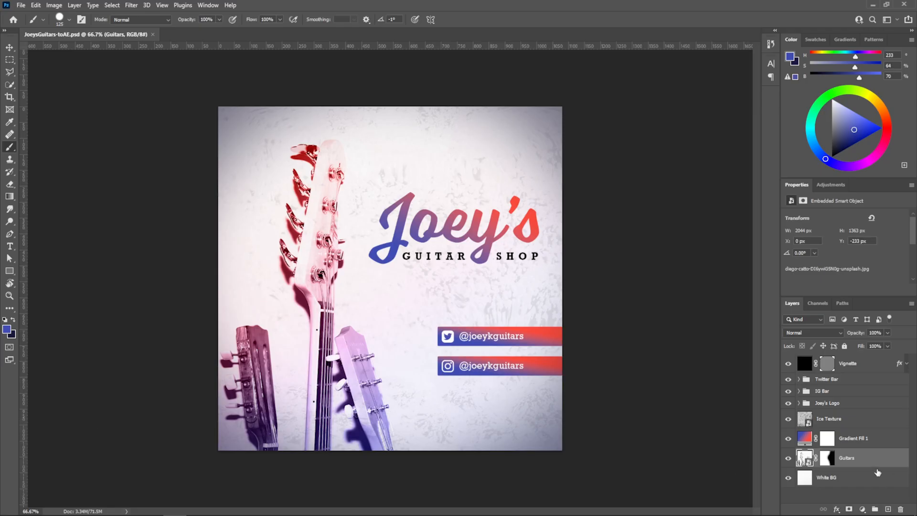
Step: Bring up the context menu for the Guitars layer in Photoshop's Layers panel
right_click(827, 363)
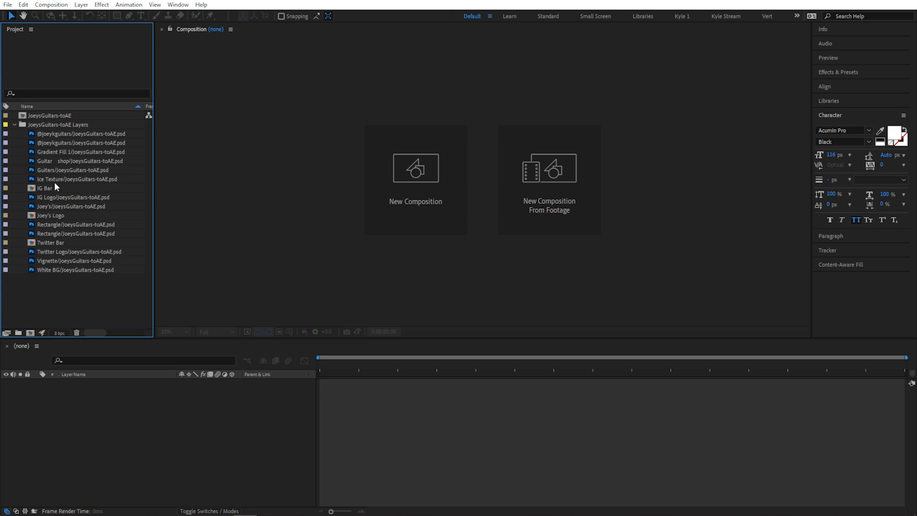
Step: Open the imported JoeysGuitars-toAE layer items in the Project panel
double_click(49, 116)
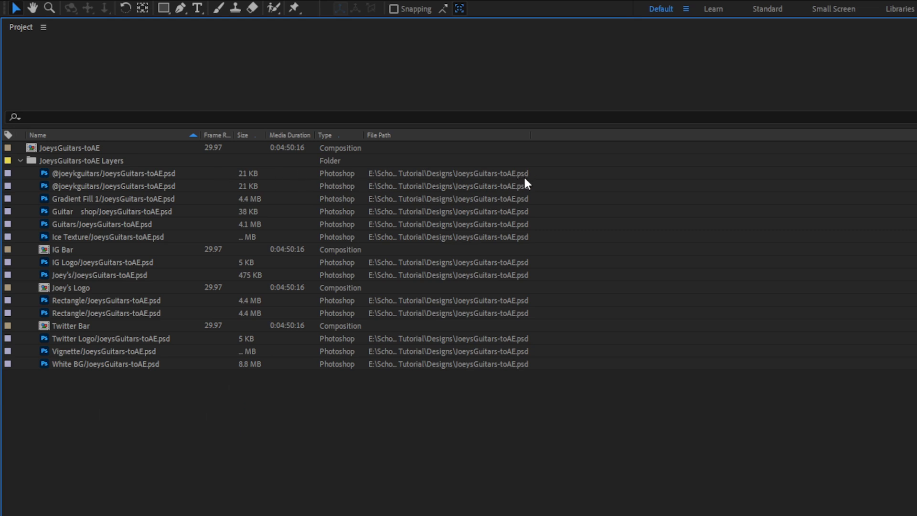
mouse_move(489, 182)
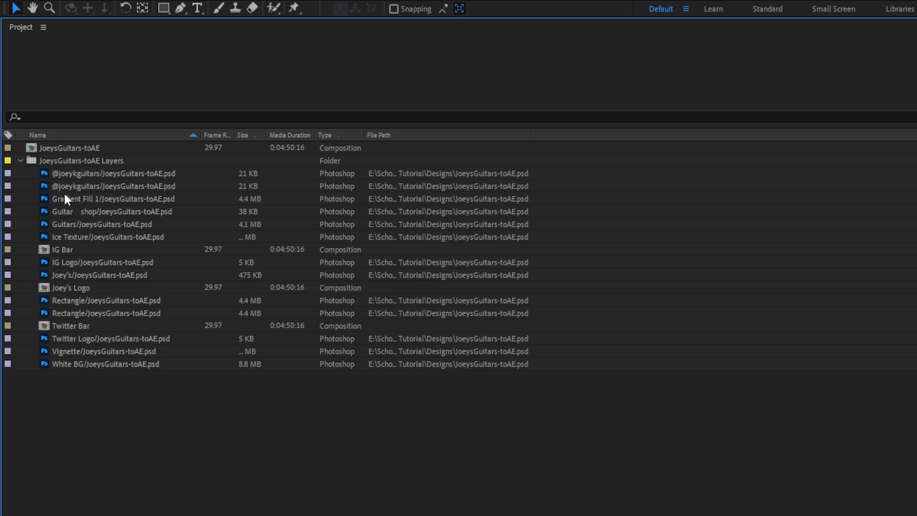
mouse_move(80, 217)
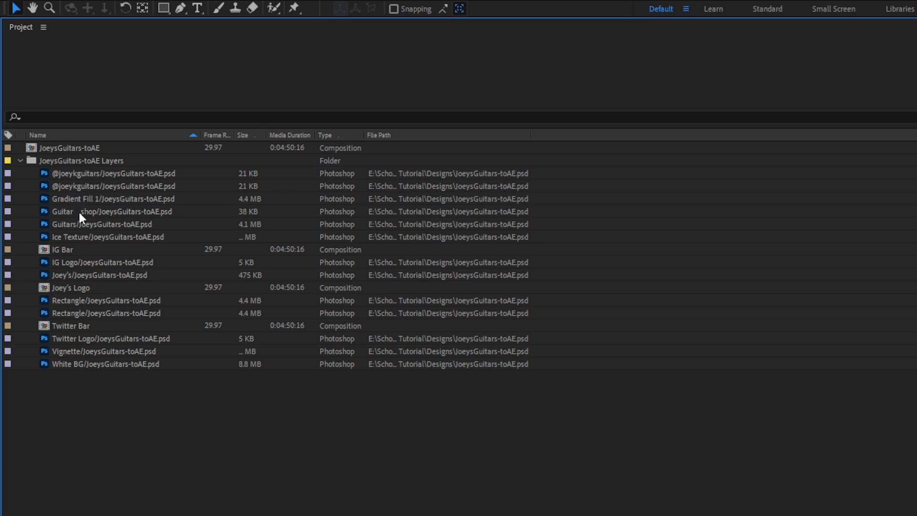
mouse_move(117, 227)
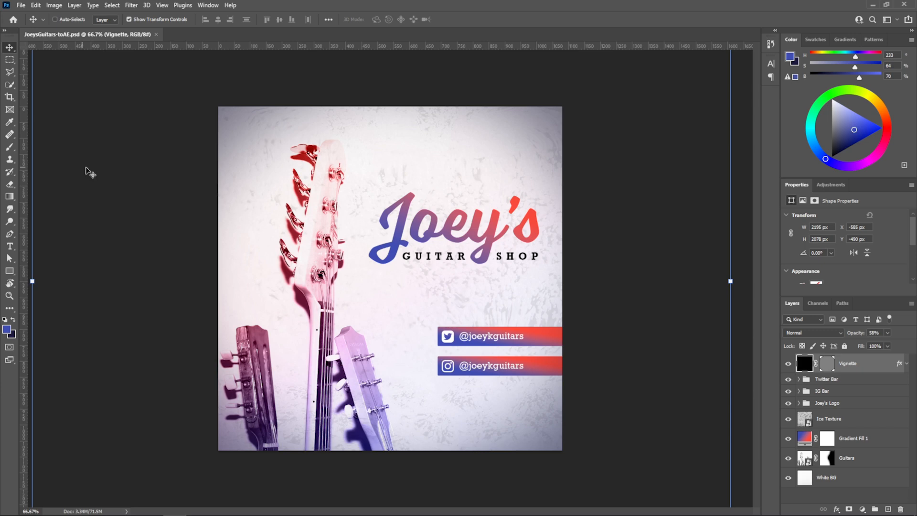
Step: Rename the Vignette layer to 'Vinny' in Photoshop
double_click(848, 363)
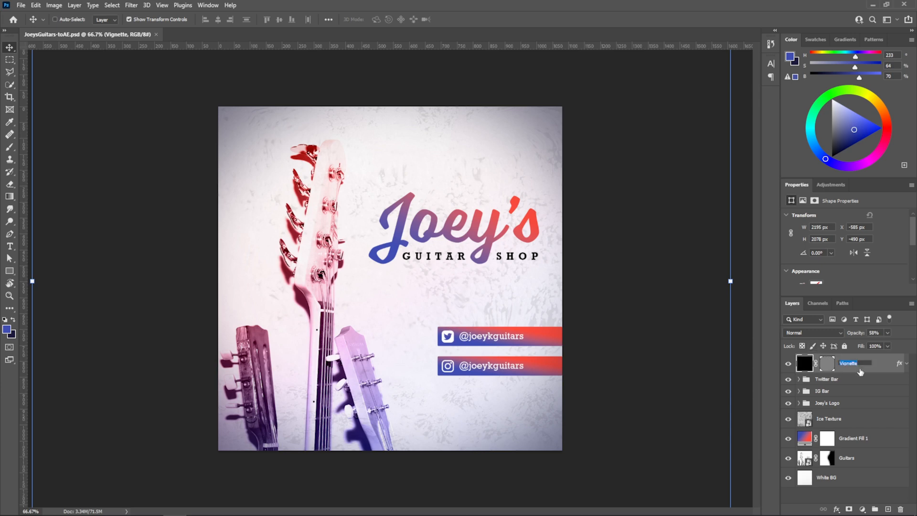
text(Vinny)
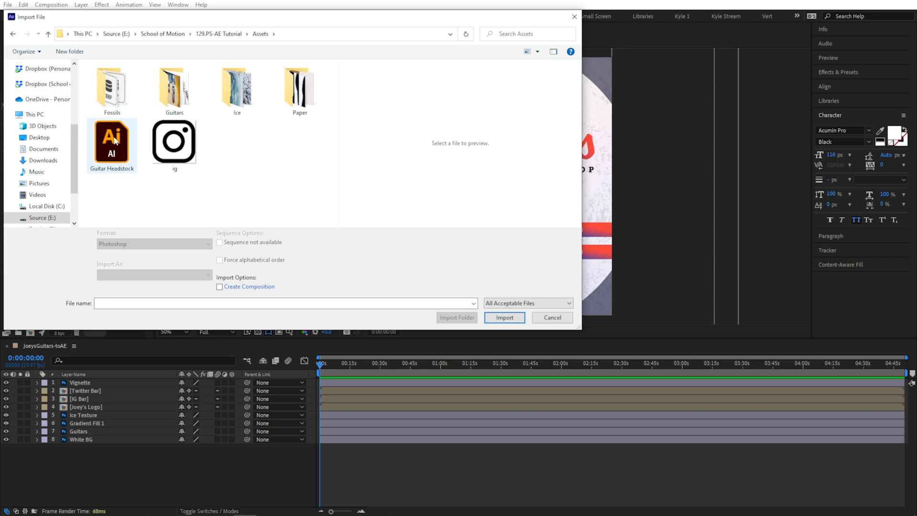
Step: Pick the Guitar Headstock artwork file in the import dialog
double_click(112, 140)
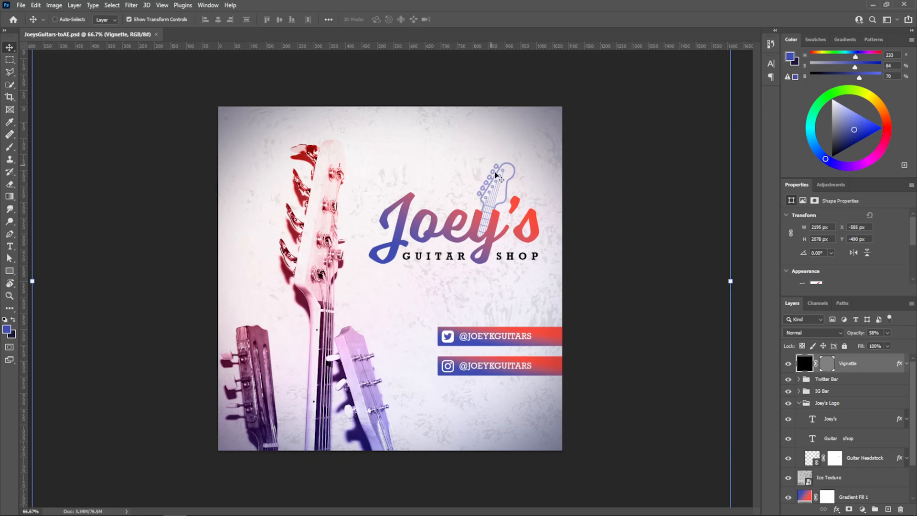
mouse_move(479, 216)
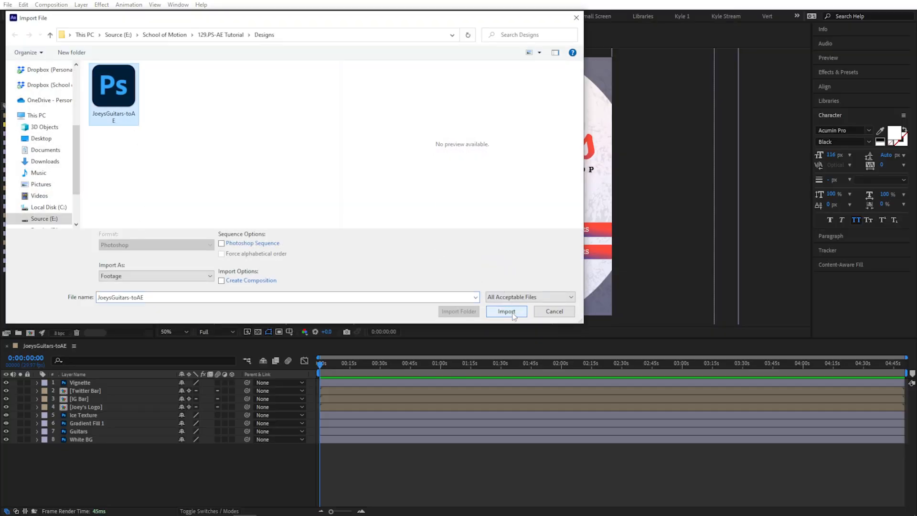
Step: Import JoeysGuitars-toAE.psd as footage using only the Guitar Headstock layer
click(506, 310)
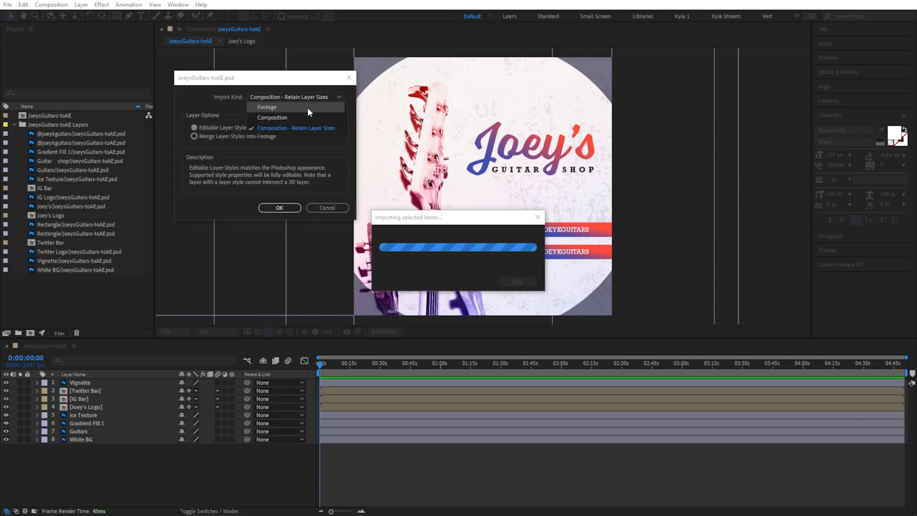
click(266, 107)
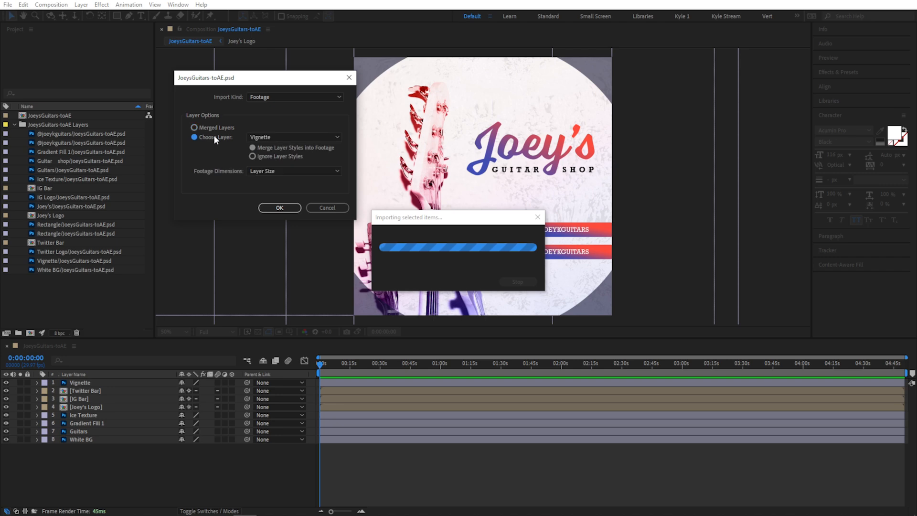
click(294, 137)
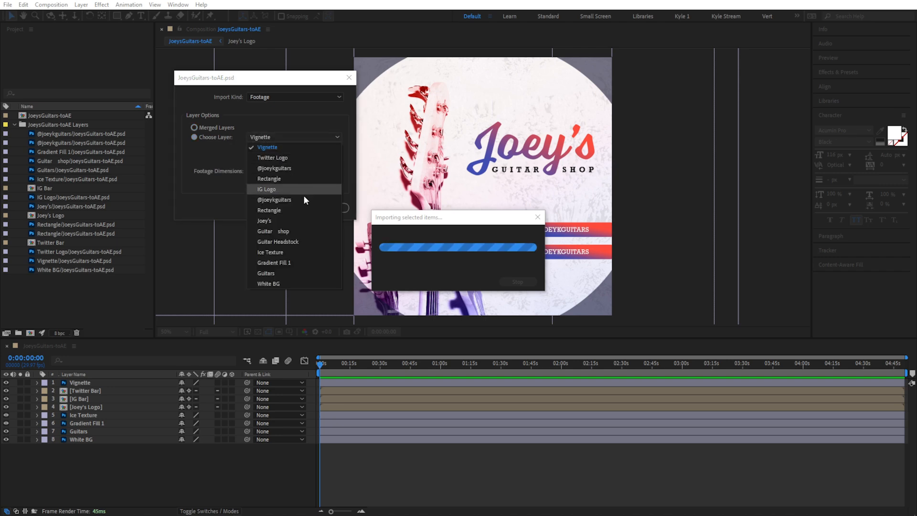
click(278, 242)
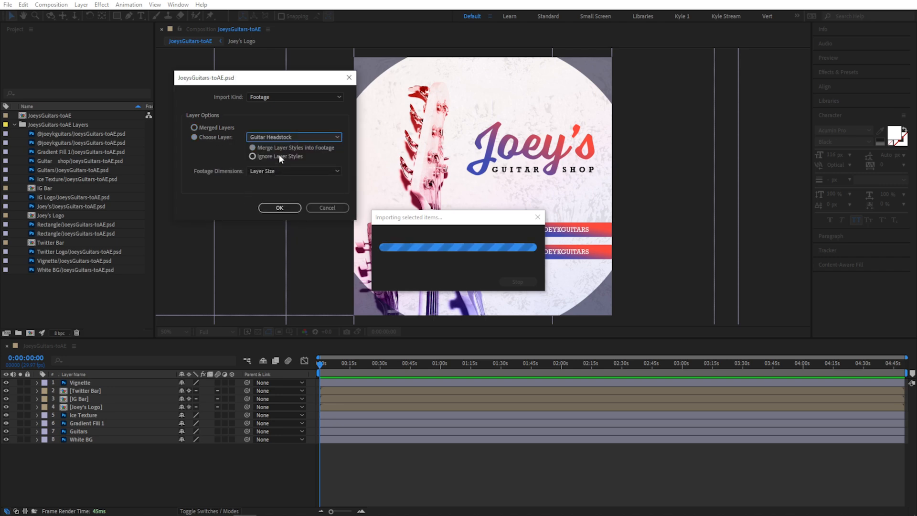
click(294, 171)
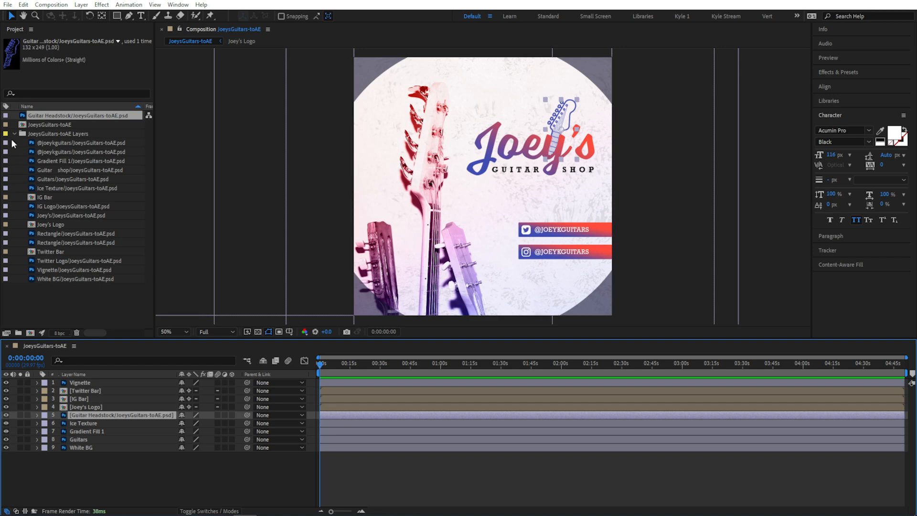
Step: Import JoeysGuitars-toAE.psd again as flattened footage with merged layers
click(13, 134)
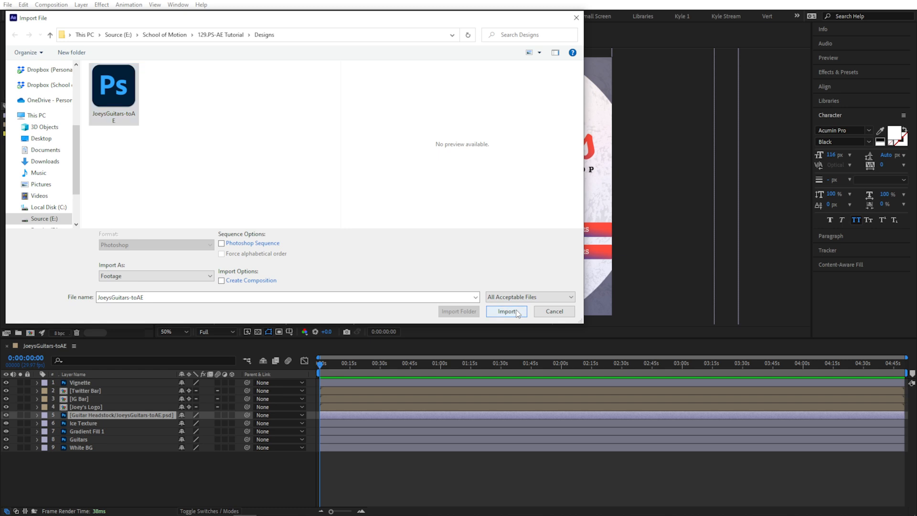
click(506, 310)
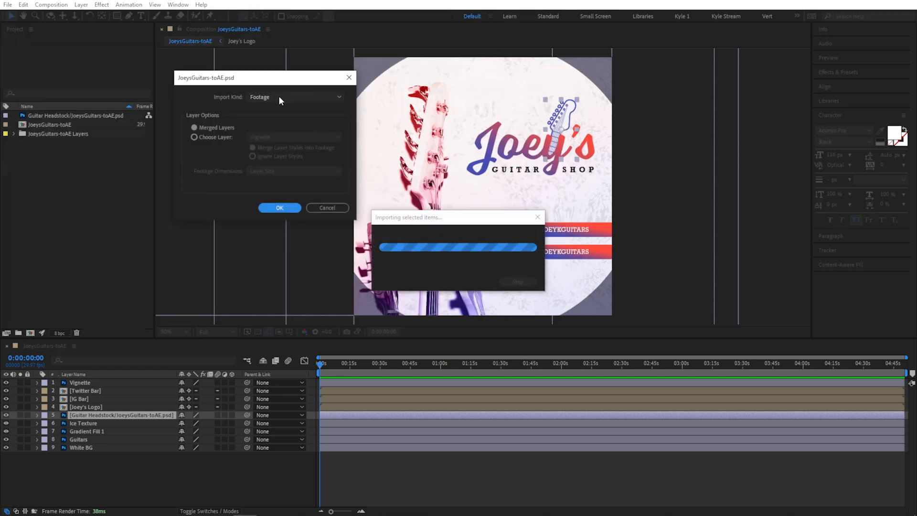
click(279, 208)
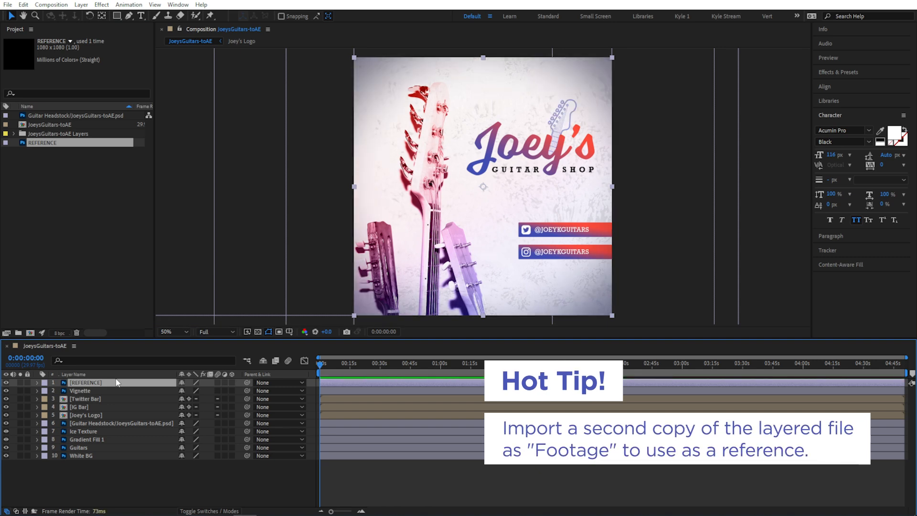
Step: Select the REFERENCE layer to turn it into a guide layer
click(81, 5)
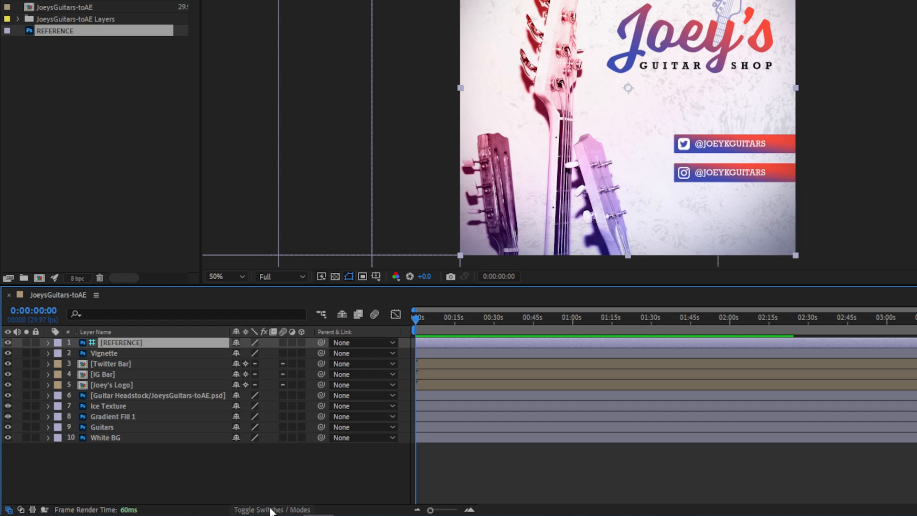
Step: Change the REFERENCE layer's blending mode and select the Guitar Headstock layer for removal
click(271, 510)
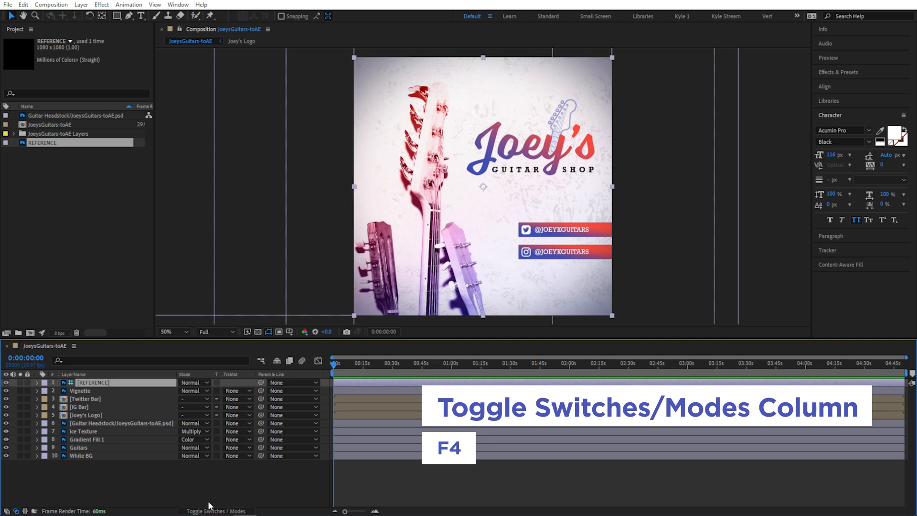
click(193, 383)
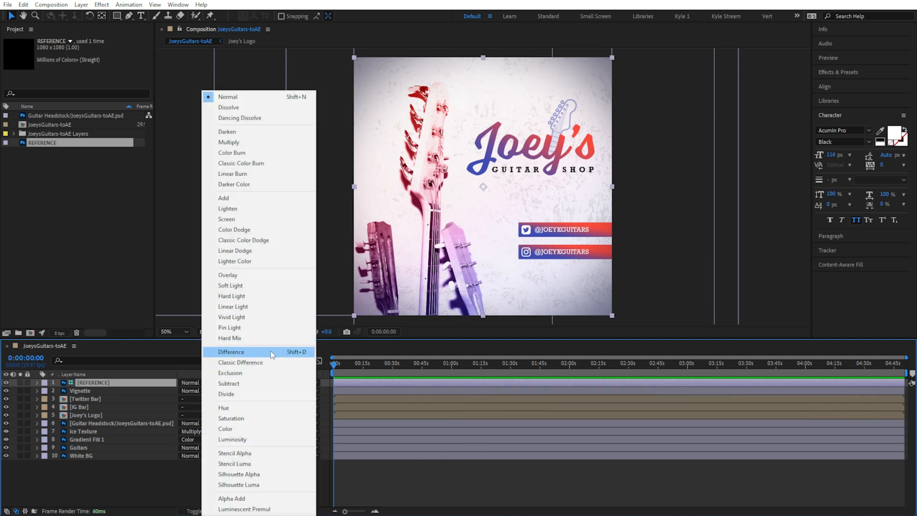
click(231, 352)
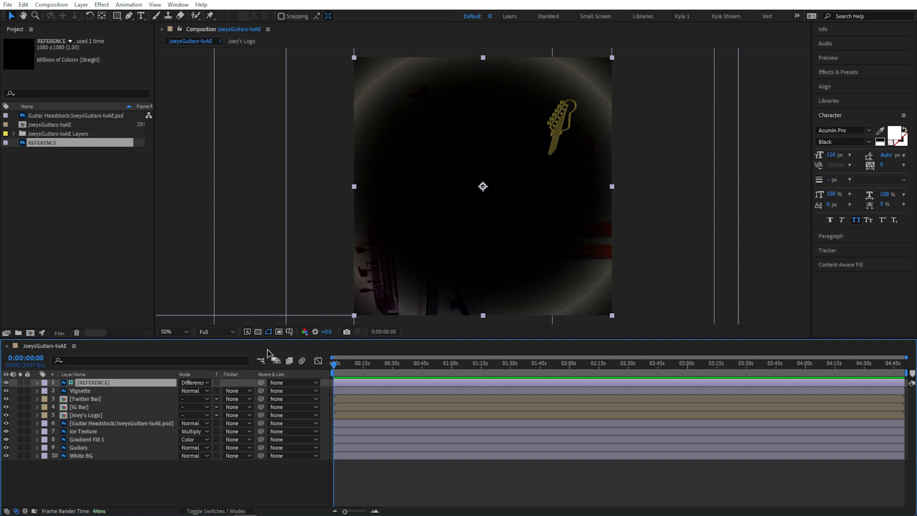
mouse_move(436, 217)
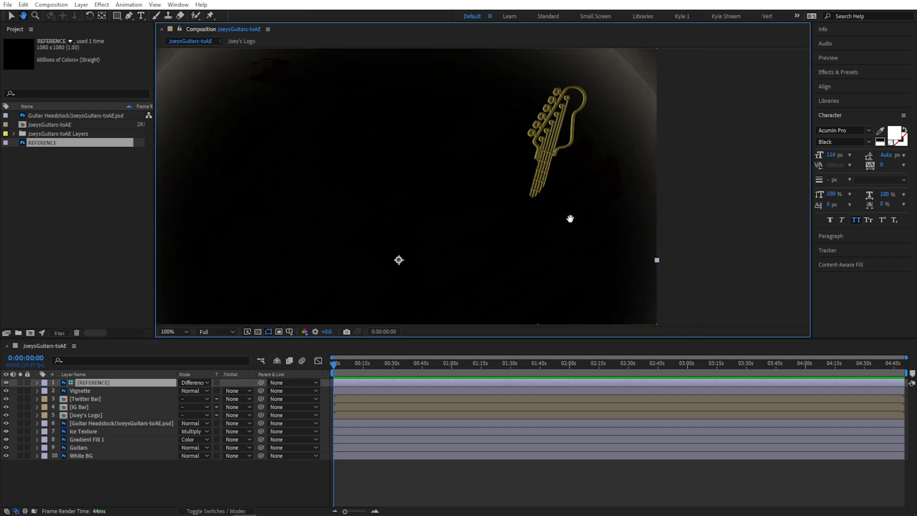
click(121, 423)
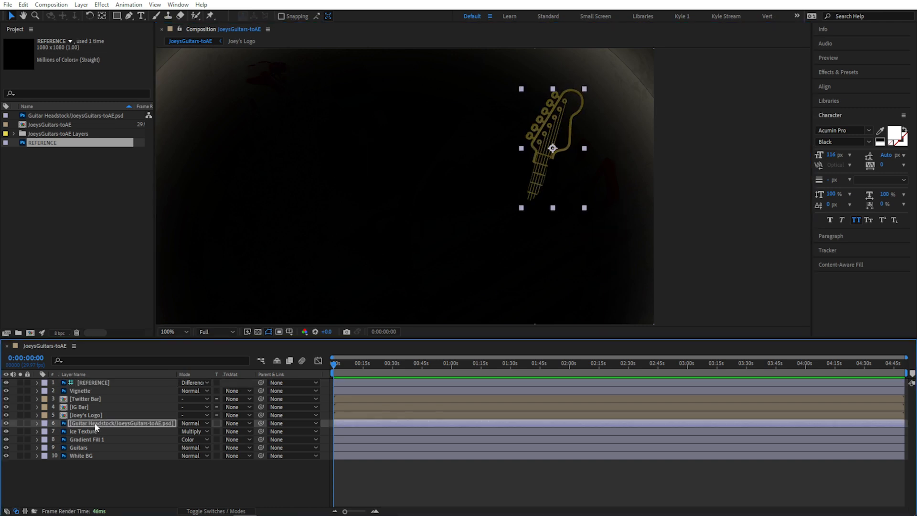
click(37, 423)
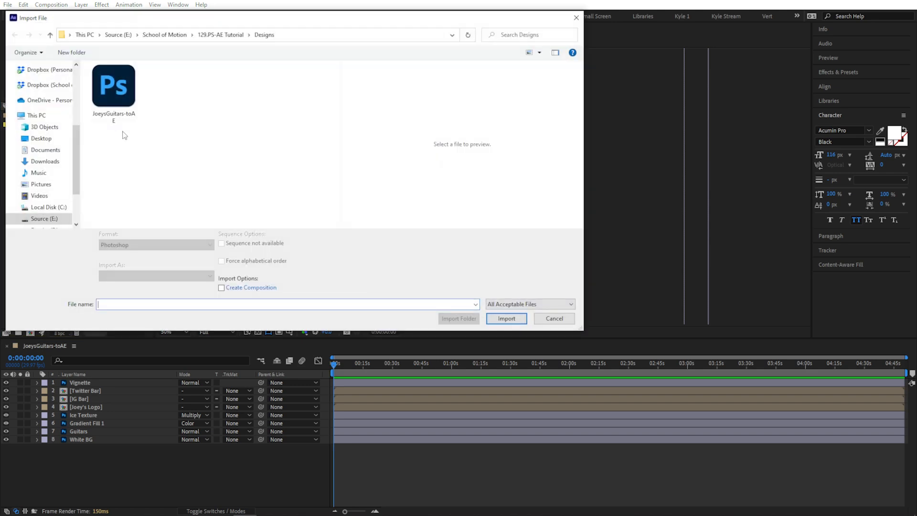
Step: Import JoeysGuitars-toAE.psd as a composition retaining layer sizes
click(506, 318)
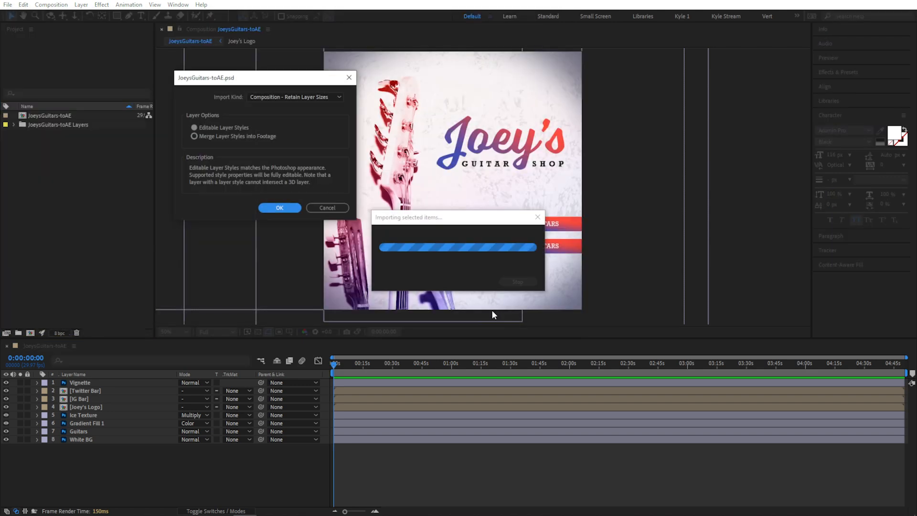
click(295, 97)
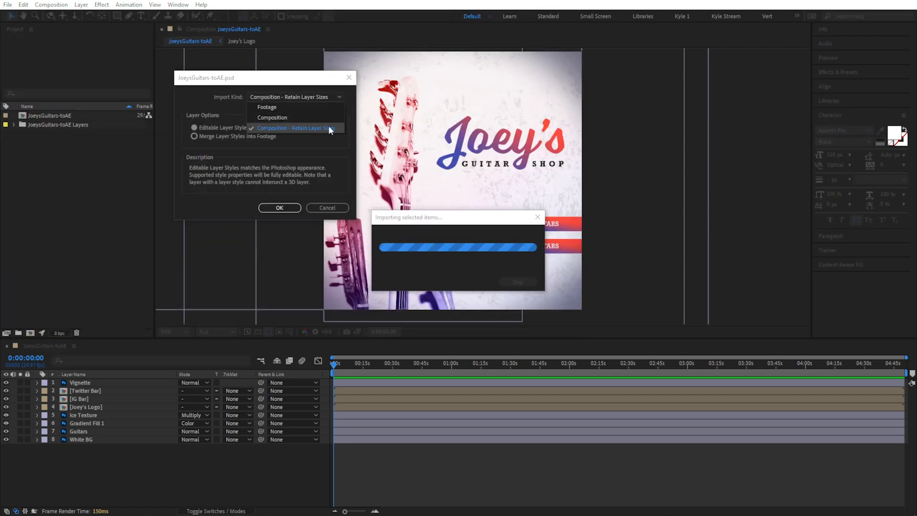
click(279, 208)
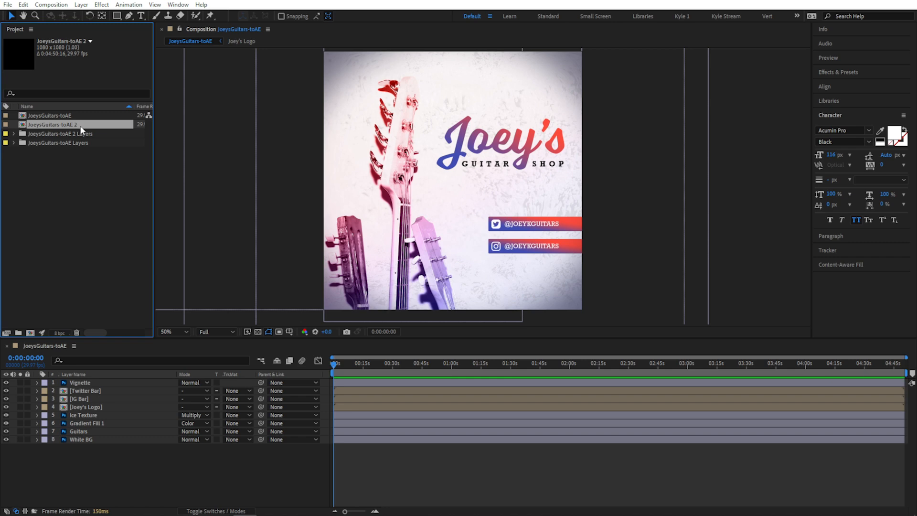
Step: Copy Guitar Headstock from JoeysGuitars-toAE 2 and paste it above Ice Texture
double_click(52, 125)
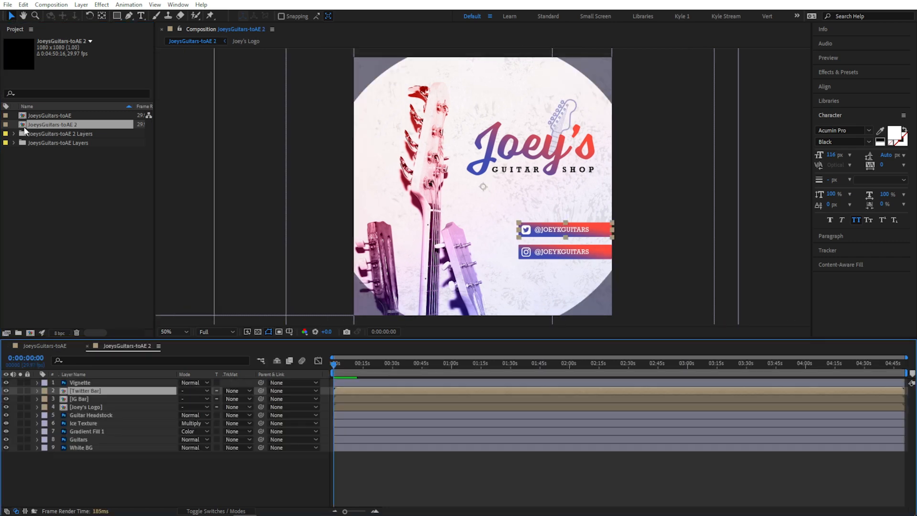
click(91, 415)
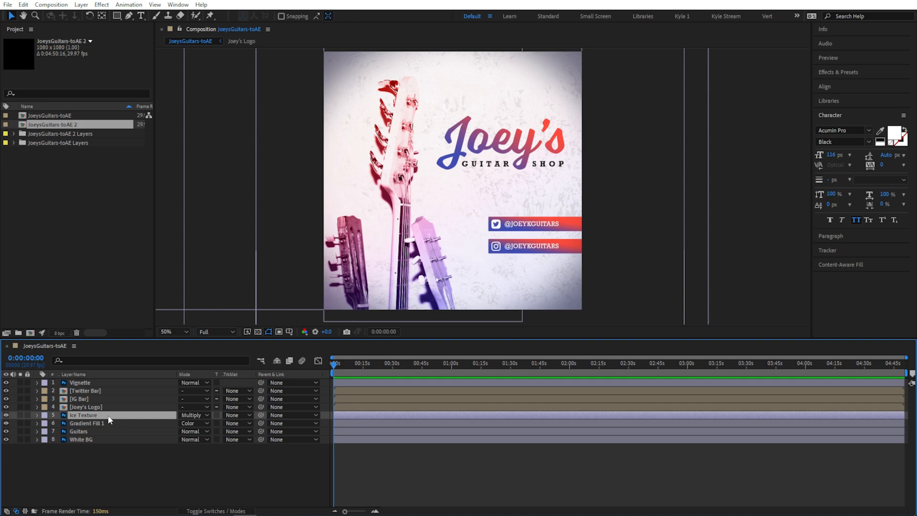
key(ctrl+v)
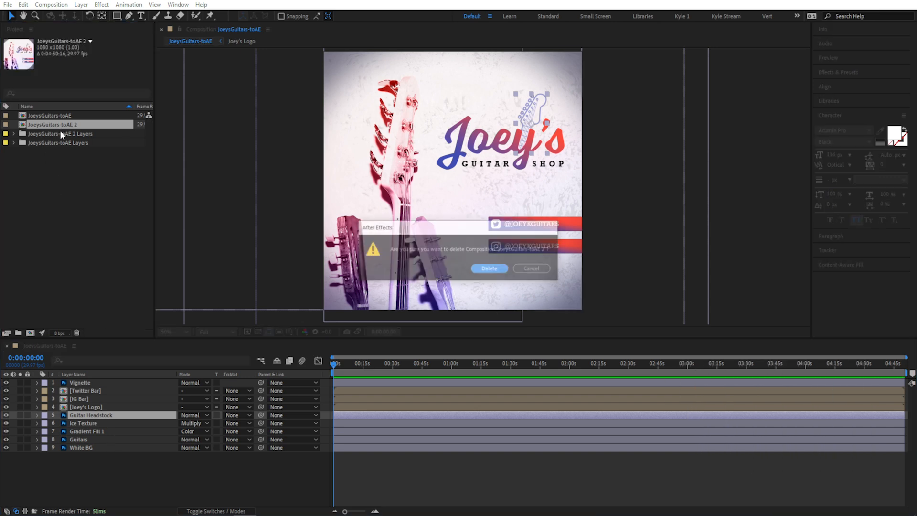
Step: Delete the duplicate JoeysGuitars-toAE 2 comp and consolidate all duplicate footage
click(489, 268)
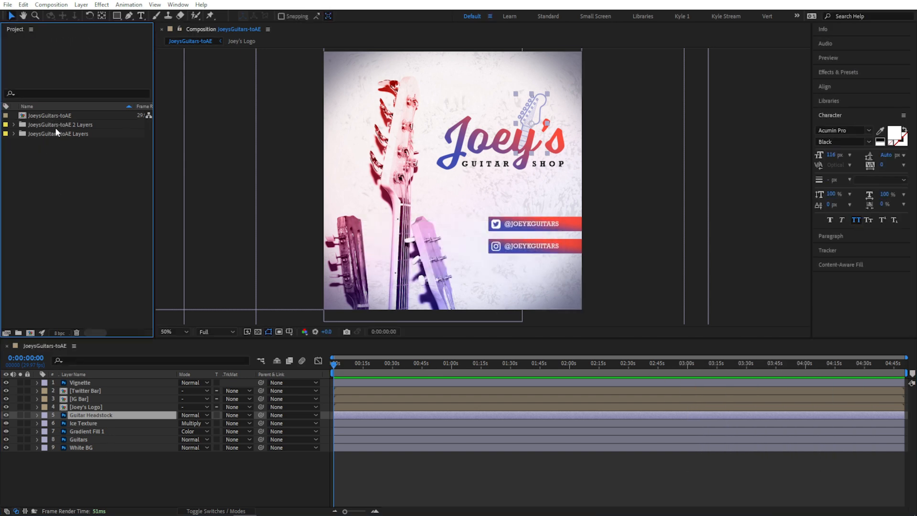
click(14, 124)
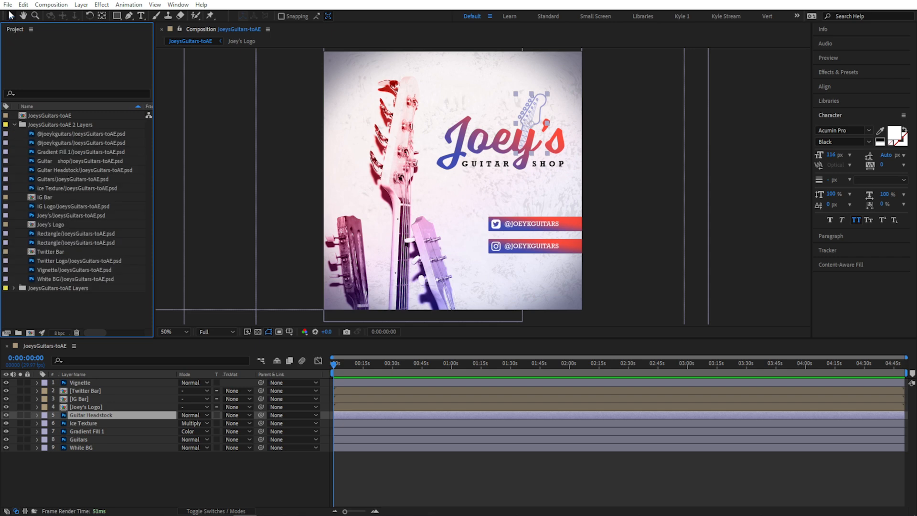
click(8, 5)
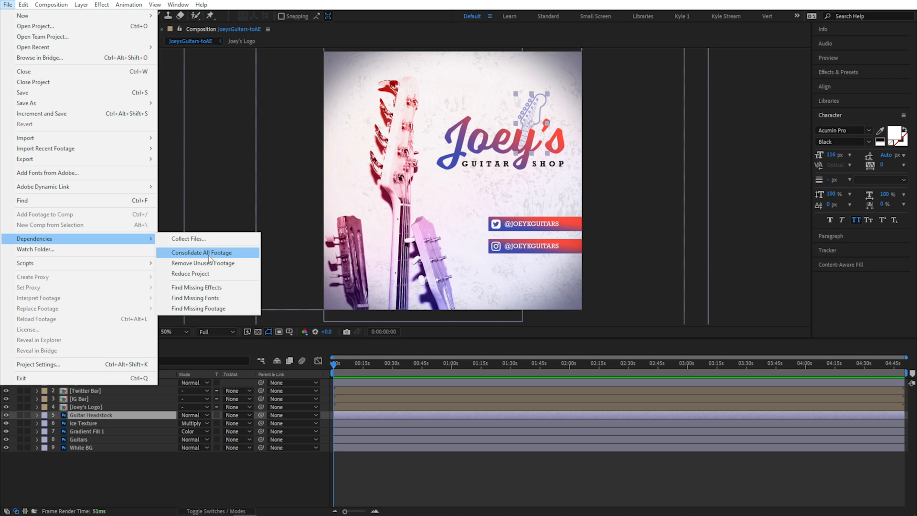
click(202, 252)
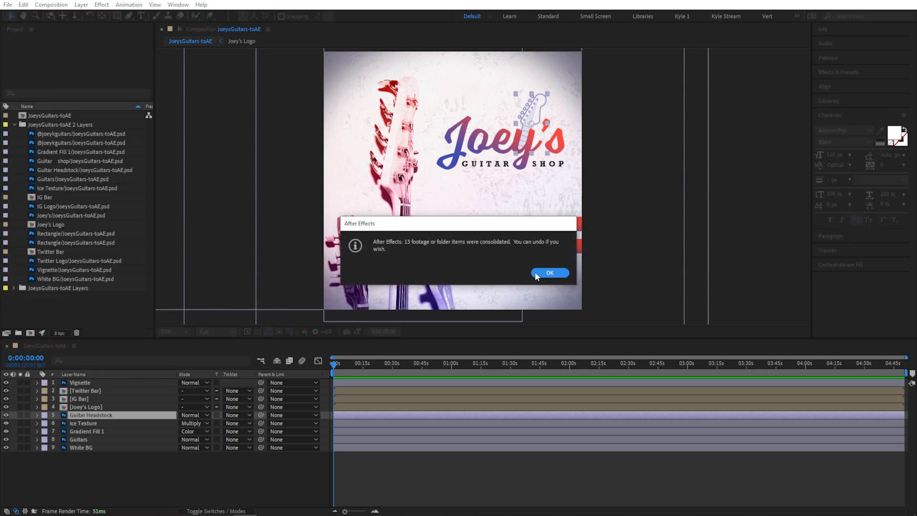
click(548, 273)
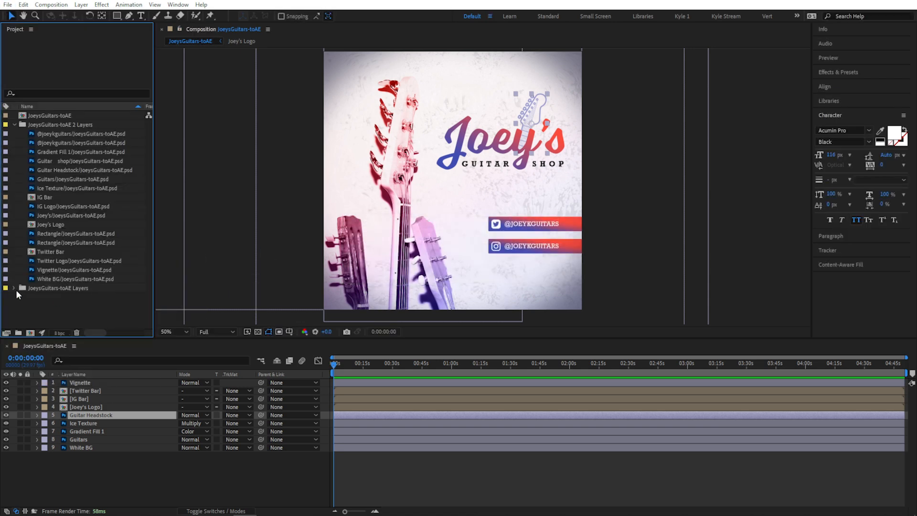
click(14, 287)
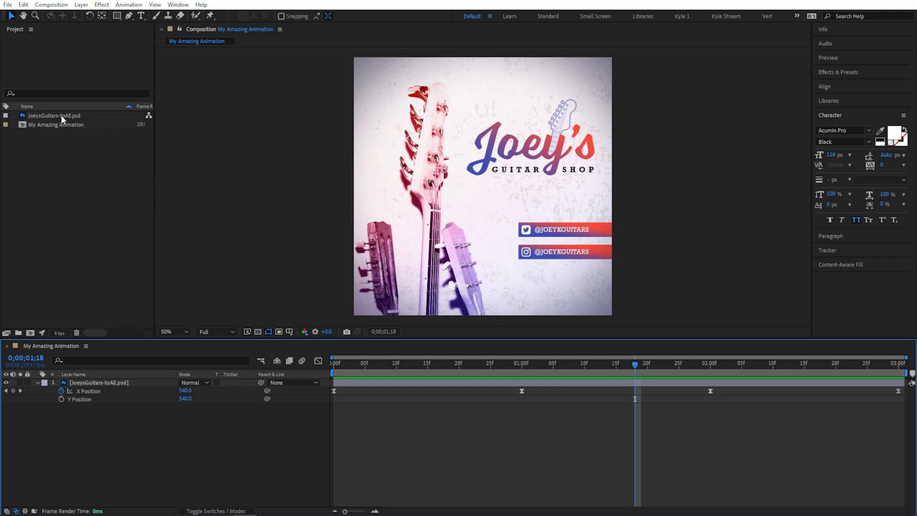
right_click(54, 116)
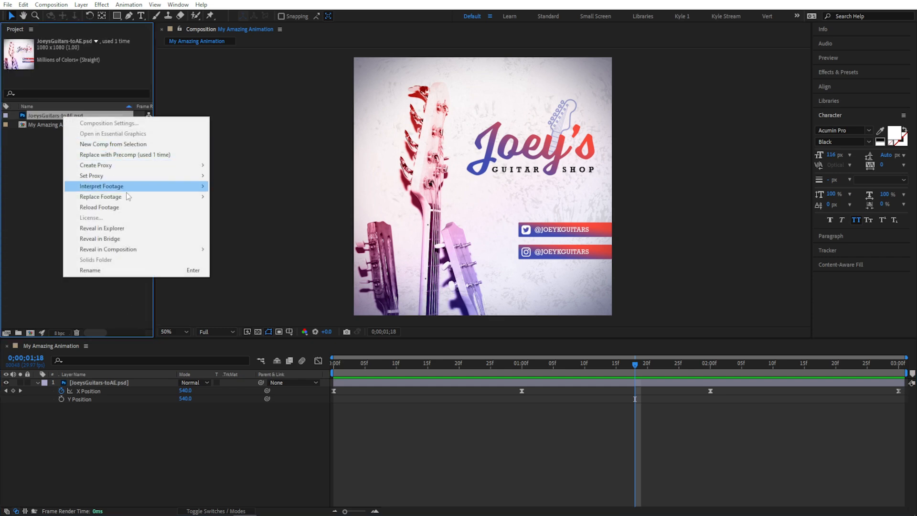
mouse_move(101, 195)
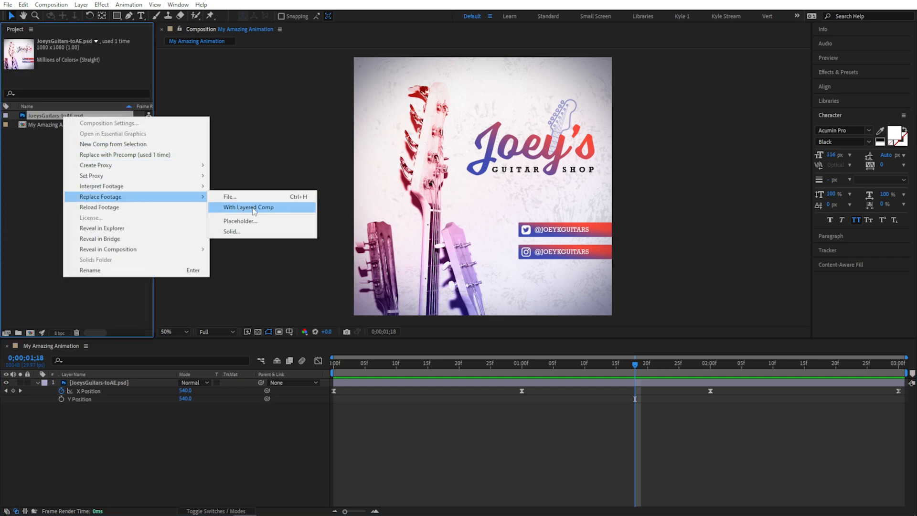
click(249, 207)
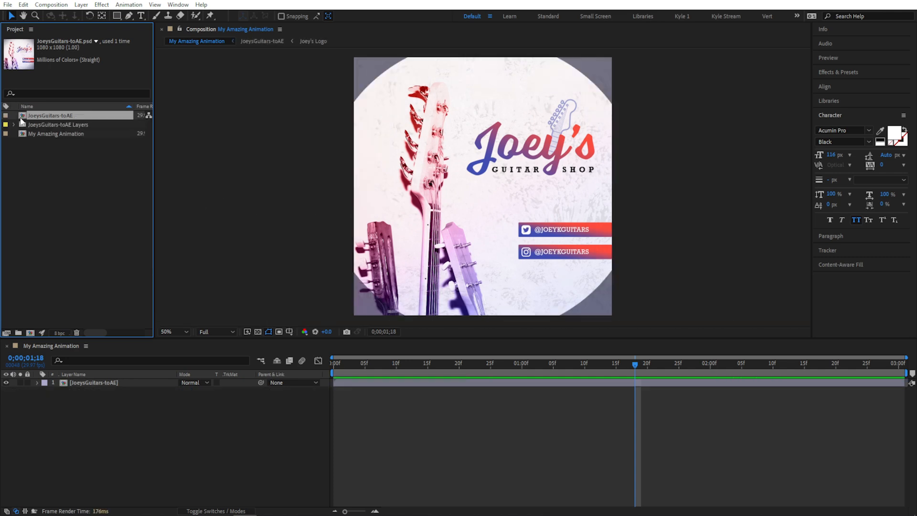
click(14, 125)
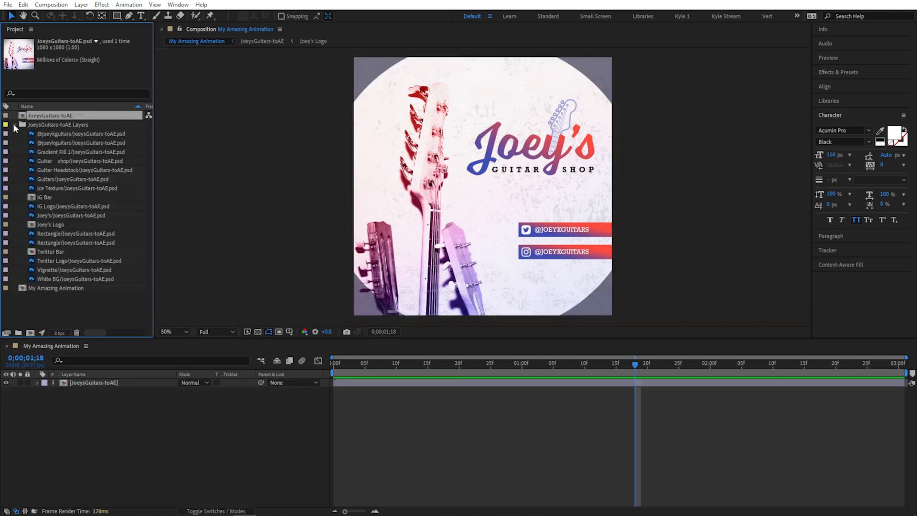
click(14, 124)
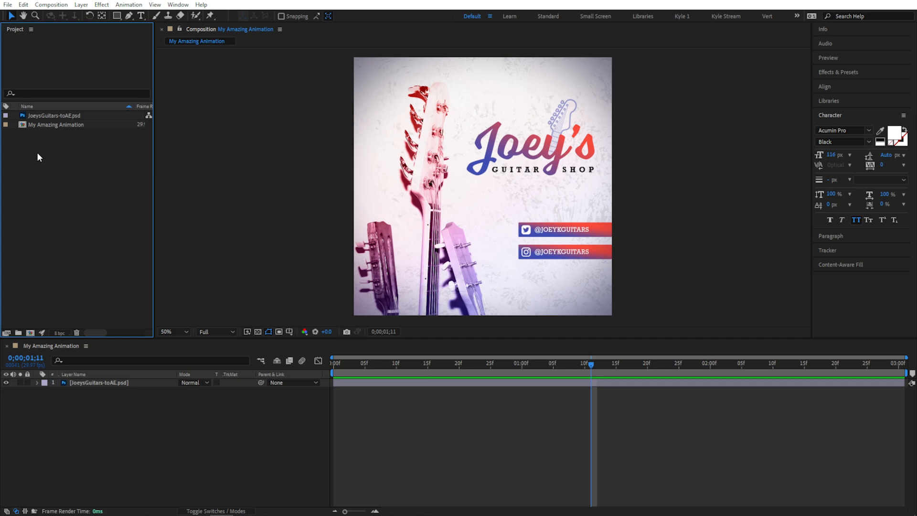
mouse_move(9, 115)
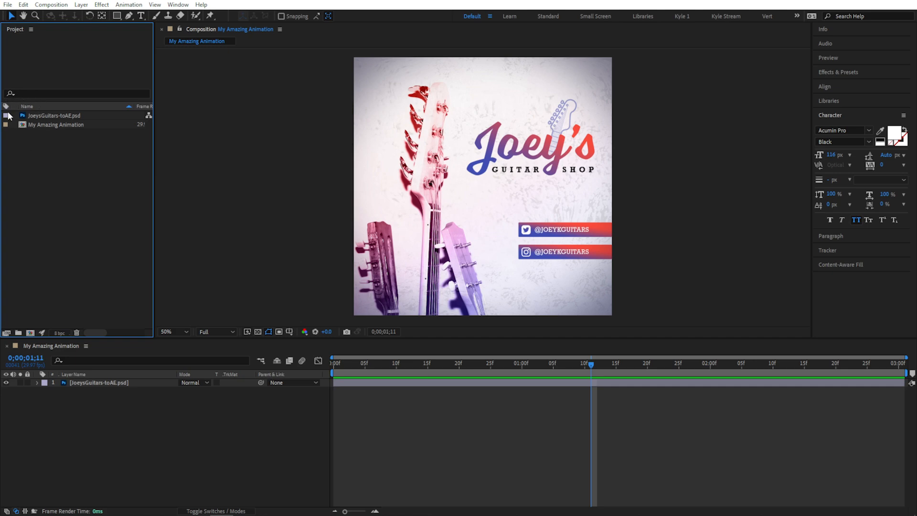
click(55, 116)
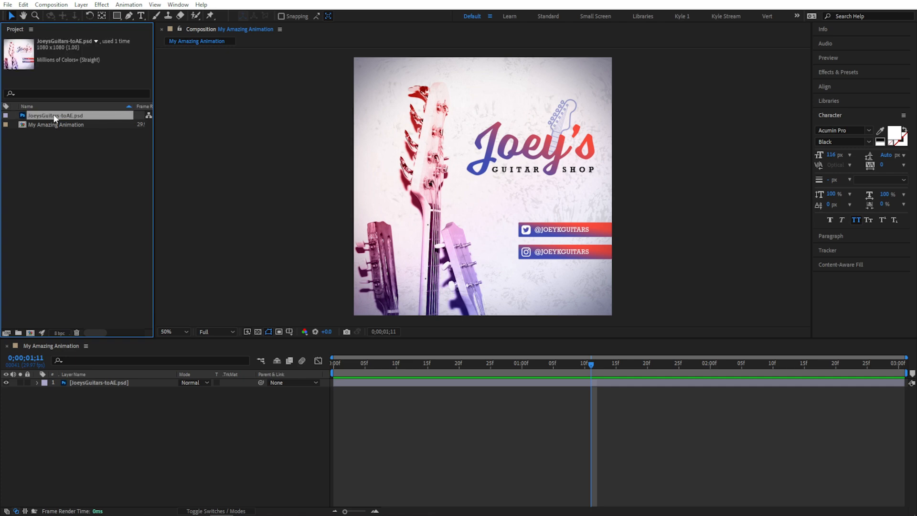
click(23, 4)
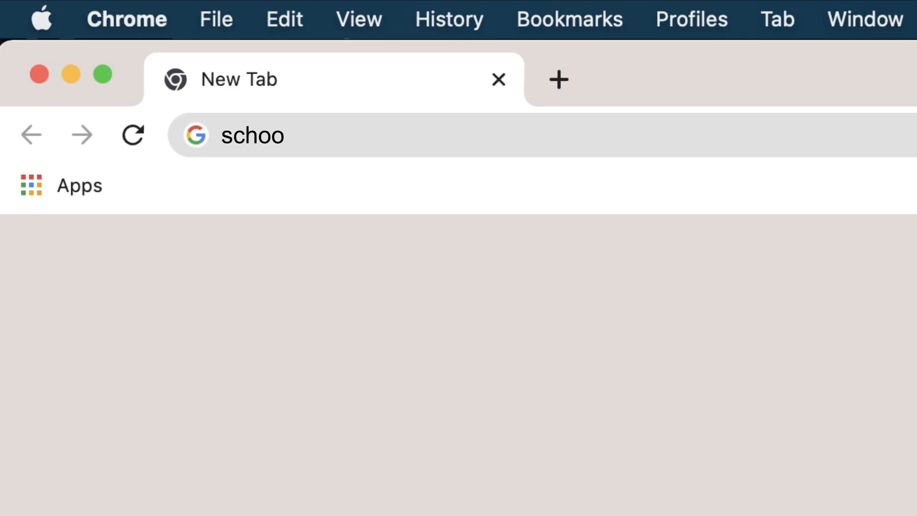
Step: Load the motion design school site in Chrome and scroll down to its Curriculum section
key(Enter)
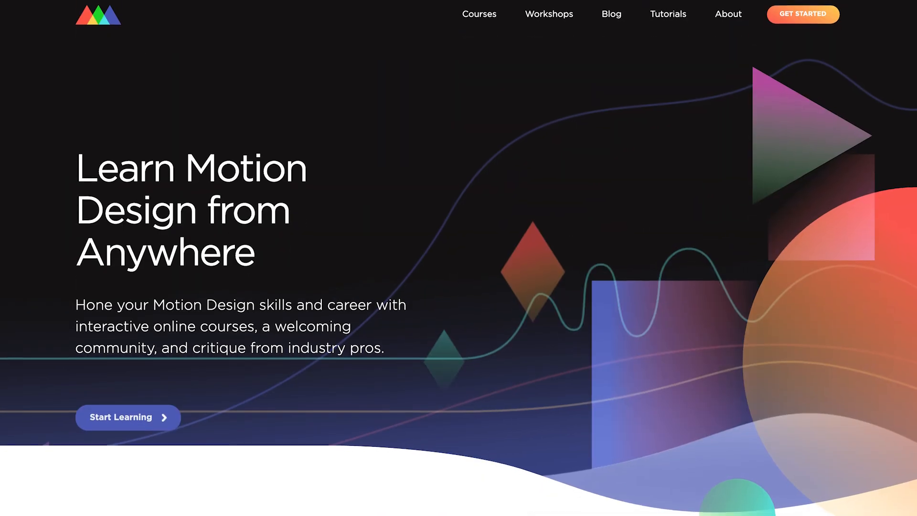
scroll(down, 3)
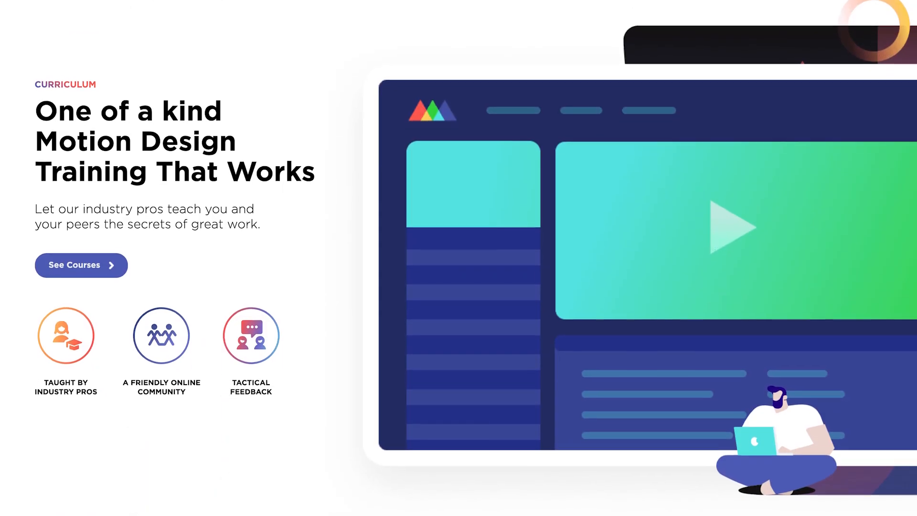